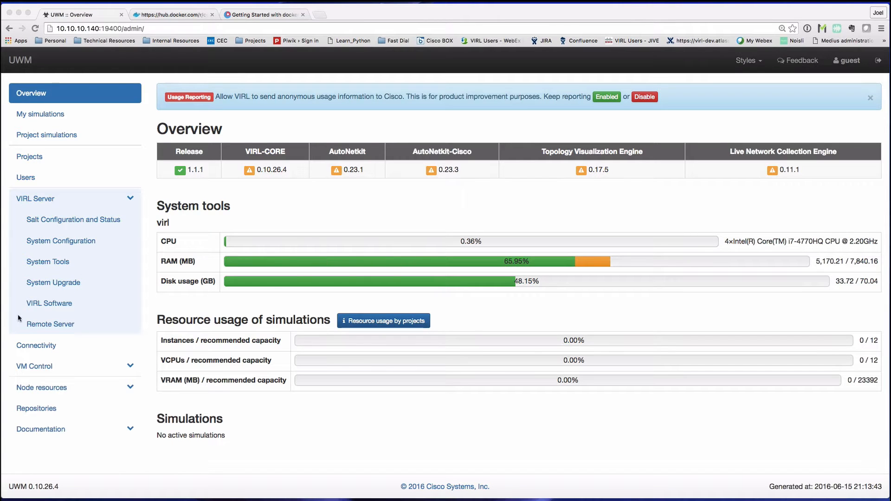
# Mark the coreos VM image for installation on the VIRL Software upgrades page
pyautogui.click(49, 306)
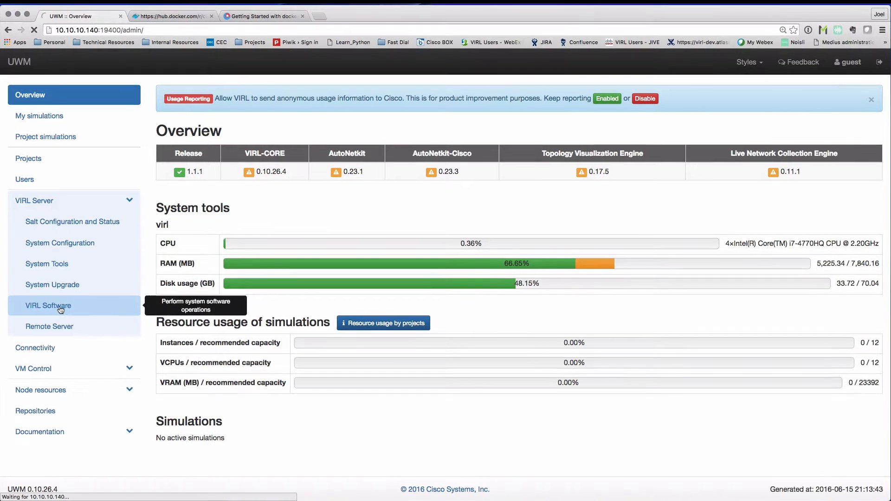
pyautogui.click(49, 306)
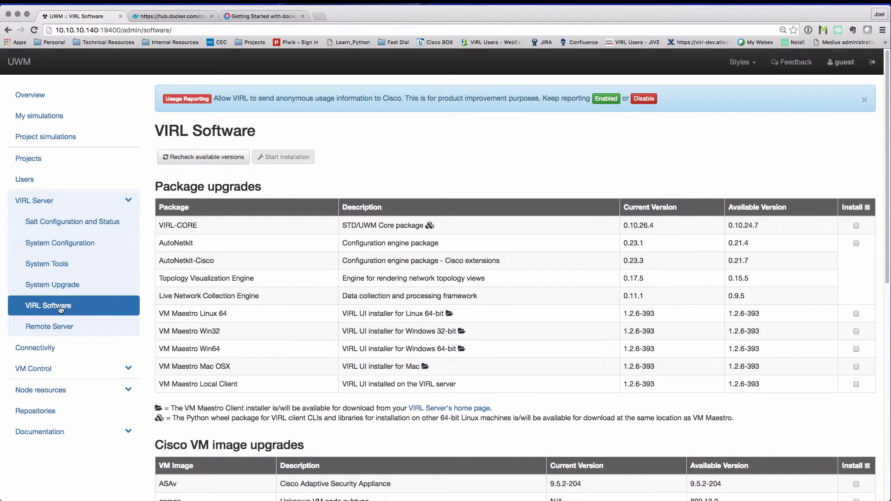
pyautogui.scroll(-3)
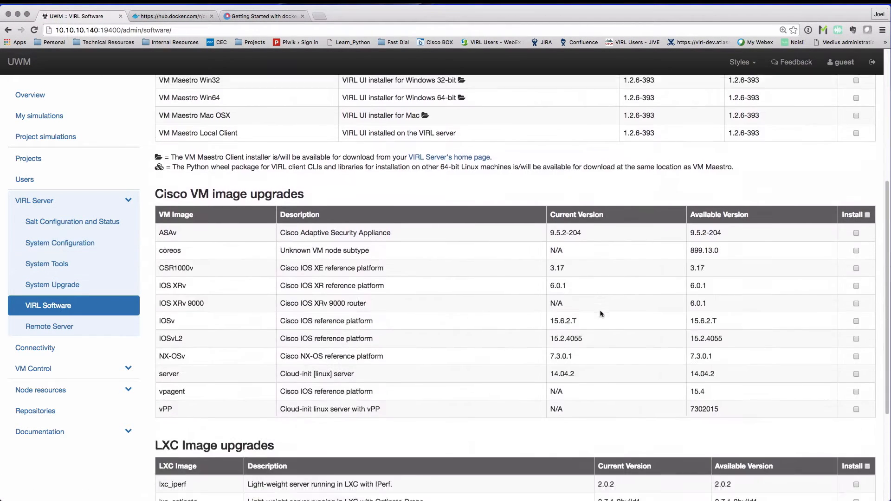
pyautogui.scroll(-3)
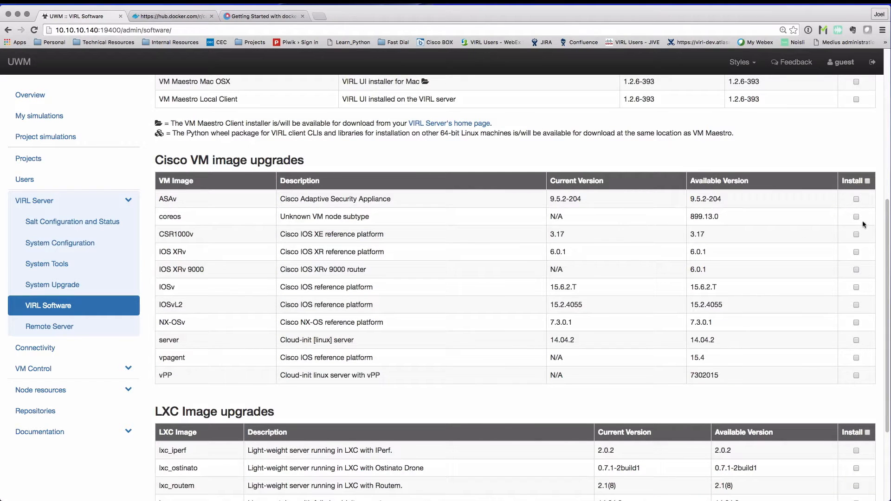
pyautogui.click(857, 217)
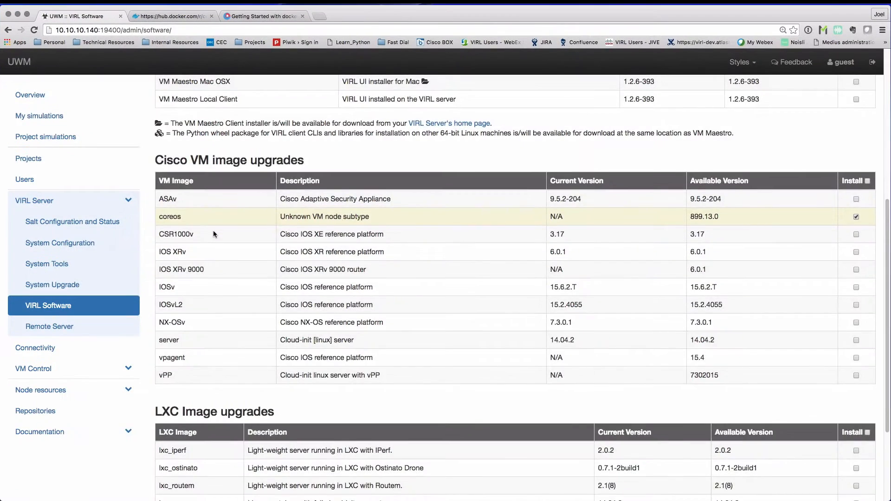
# Install the coreos VM image upgrade and confirm it finished successfully
pyautogui.click(286, 156)
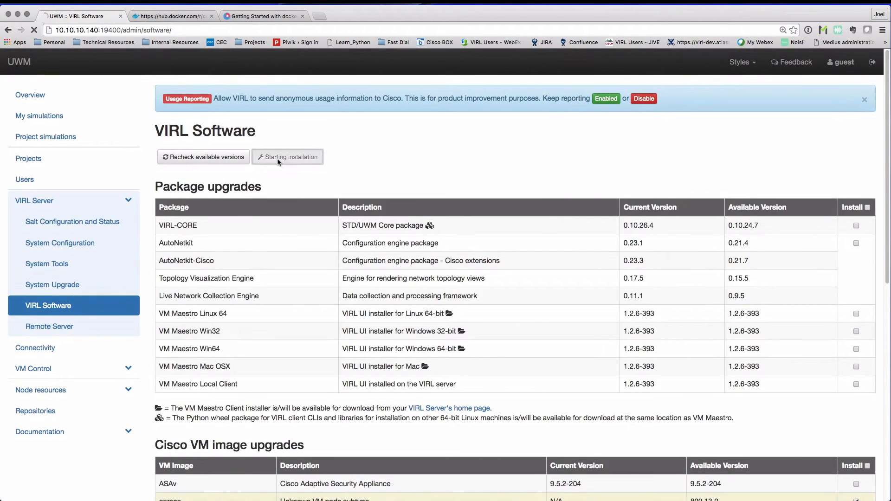
pyautogui.click(286, 157)
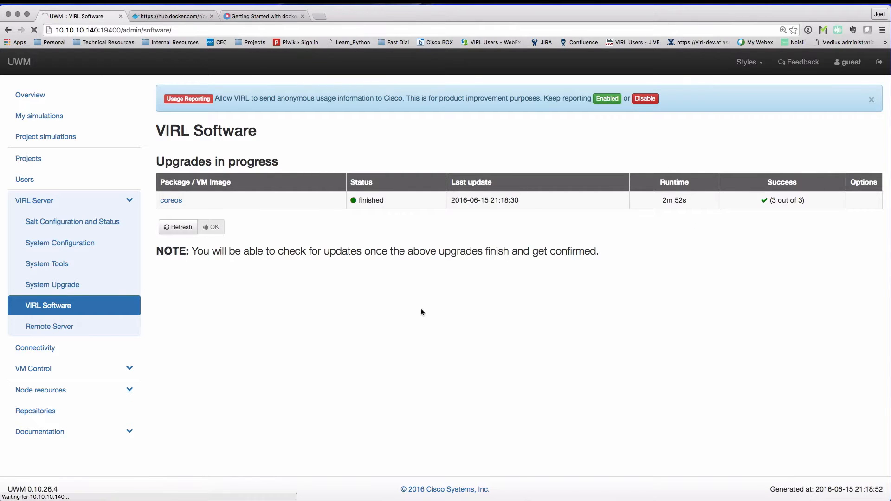
pyautogui.click(211, 227)
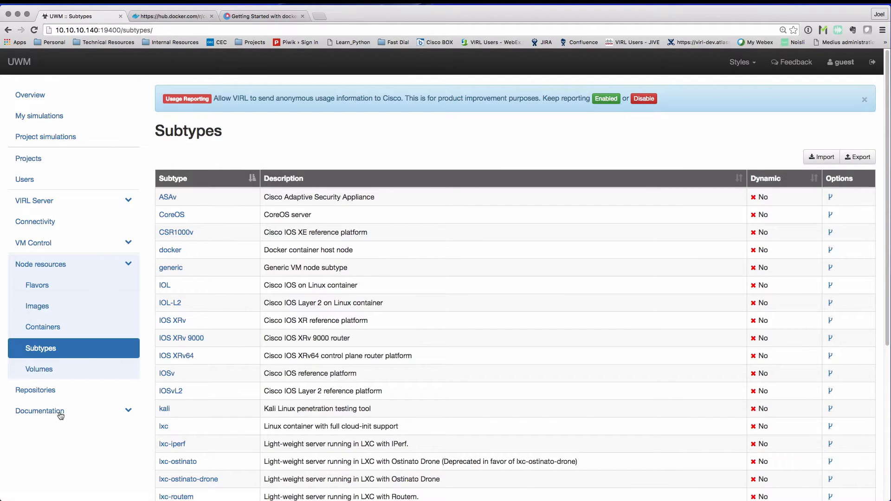
pyautogui.moveTo(169, 250)
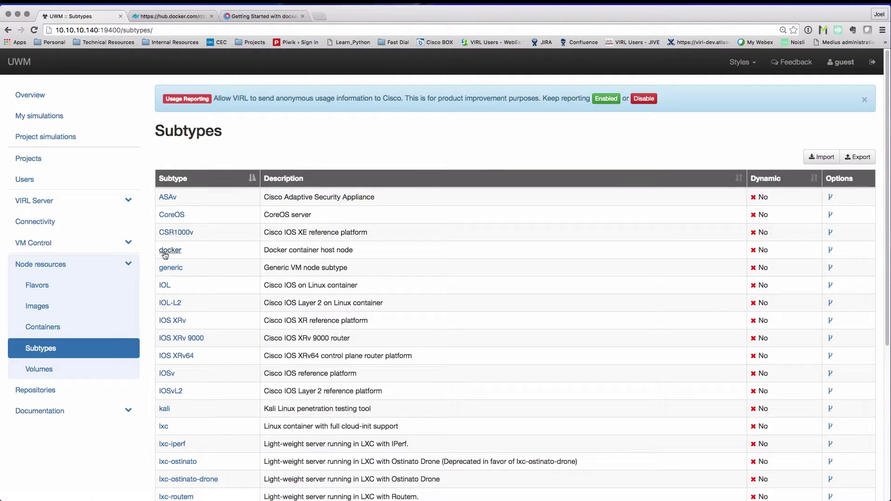
pyautogui.moveTo(379, 257)
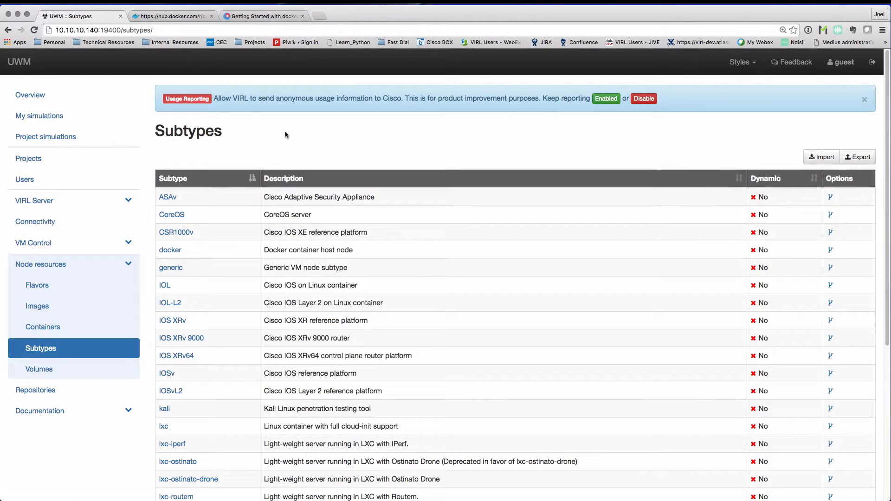
pyautogui.moveTo(297, 107)
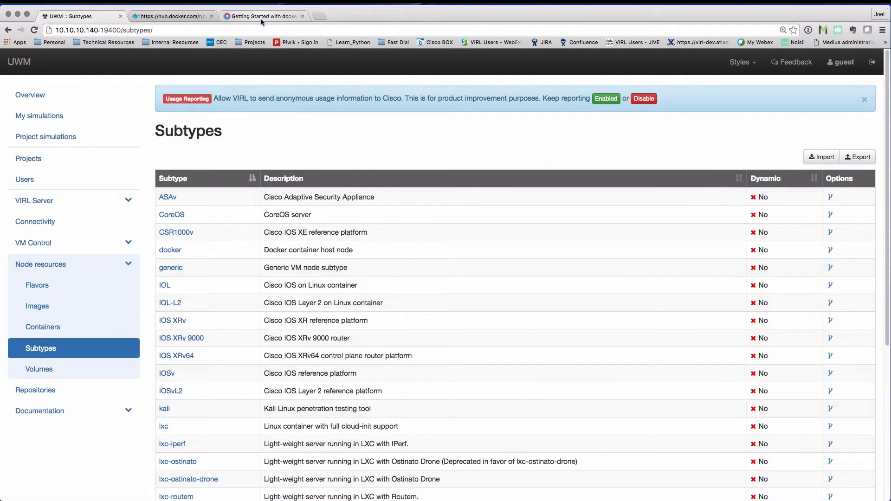
# In the Docker guide, select '/usr/sbin/apache2ctl -D FOREGROUND' under Run Apache in foreground
pyautogui.click(263, 16)
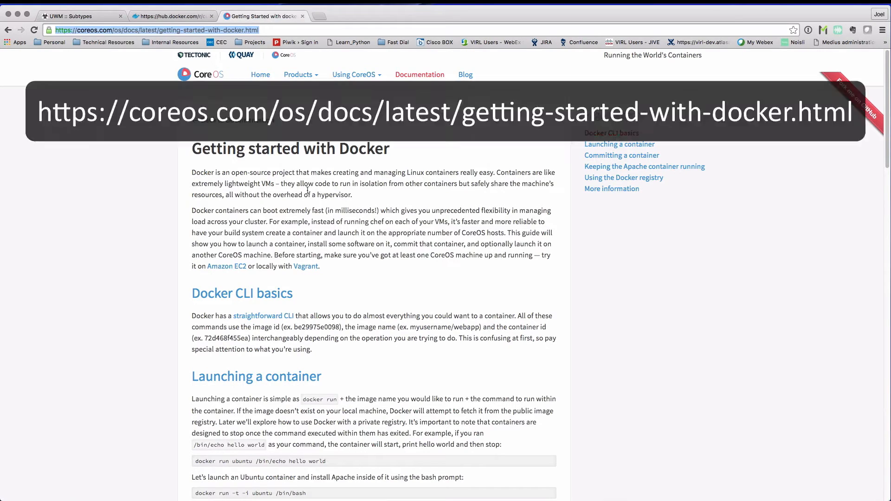
pyautogui.scroll(-3)
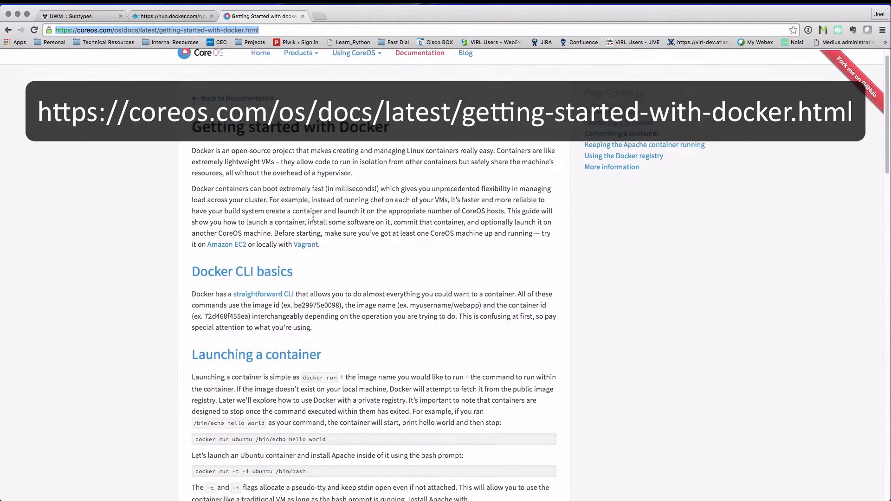
pyautogui.scroll(-3)
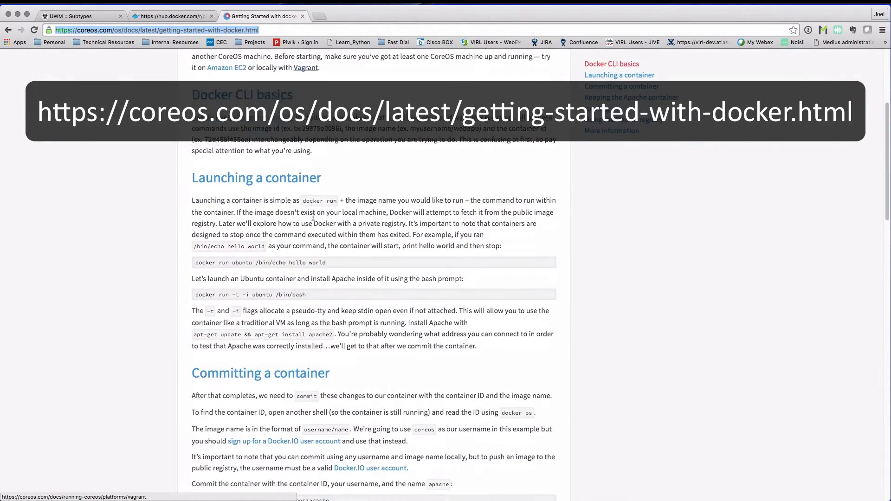
pyautogui.scroll(-3)
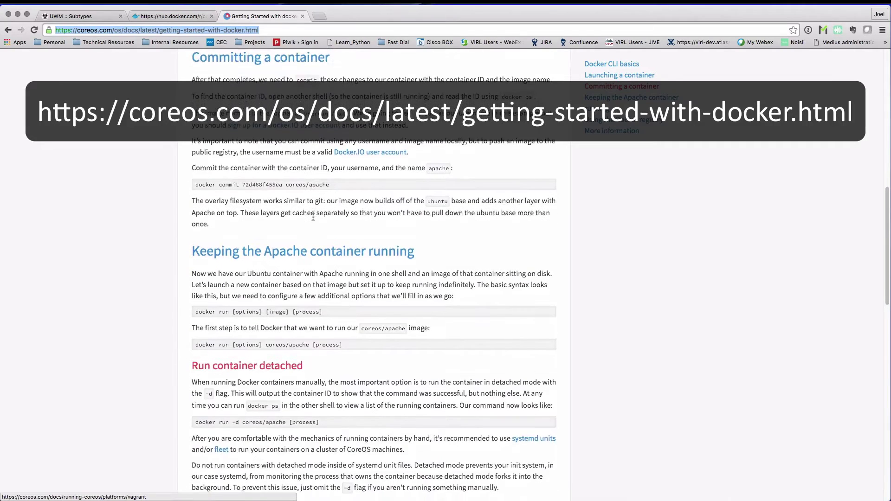
pyautogui.scroll(-3)
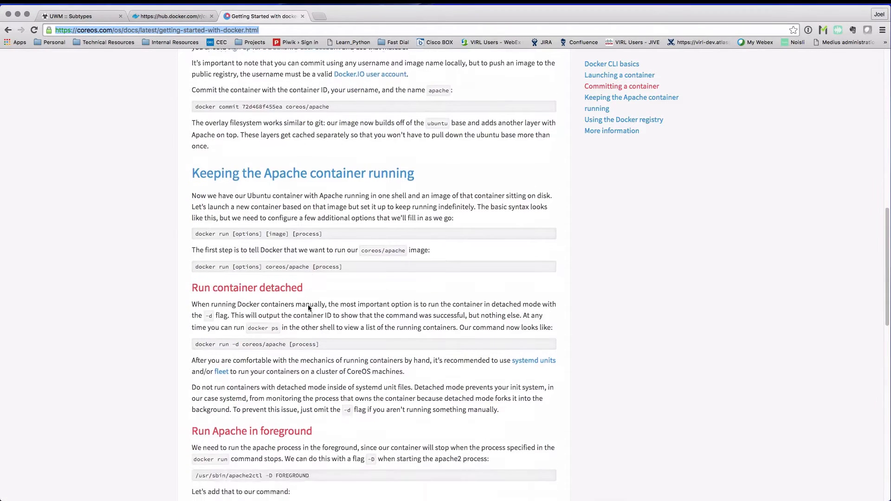
pyautogui.scroll(-3)
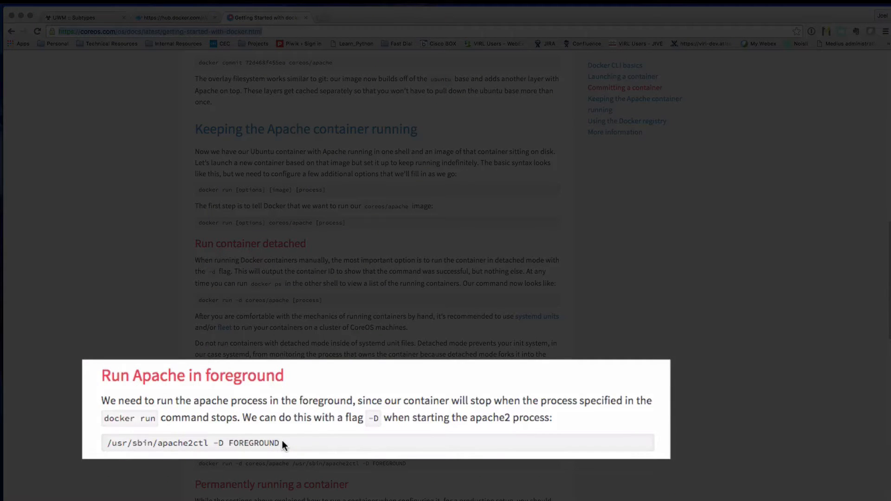
pyautogui.doubleClick(192, 443)
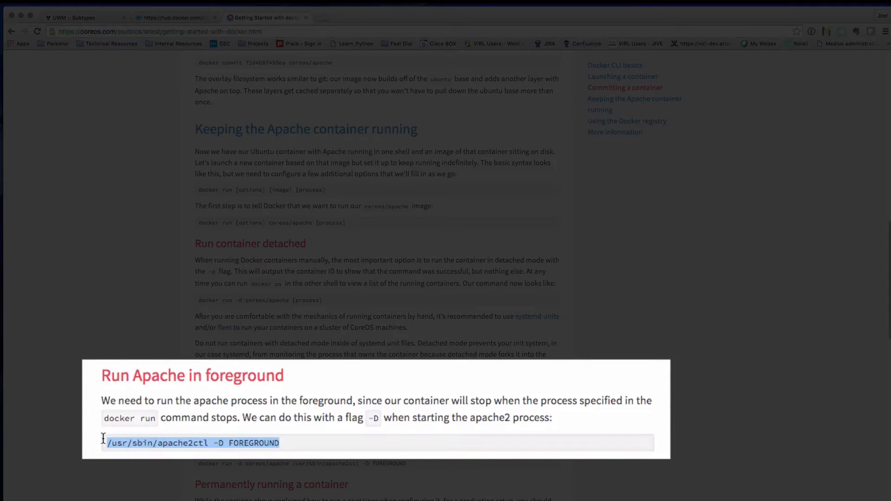
pyautogui.moveTo(332, 452)
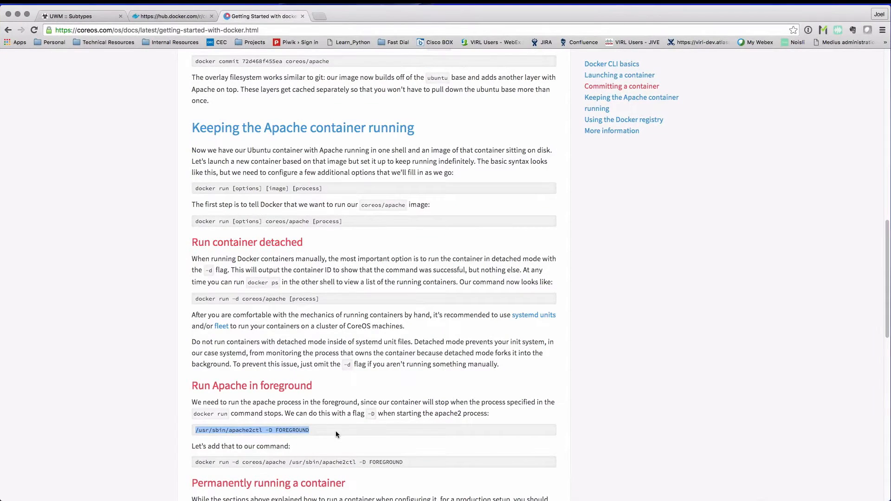
pyautogui.moveTo(134, 57)
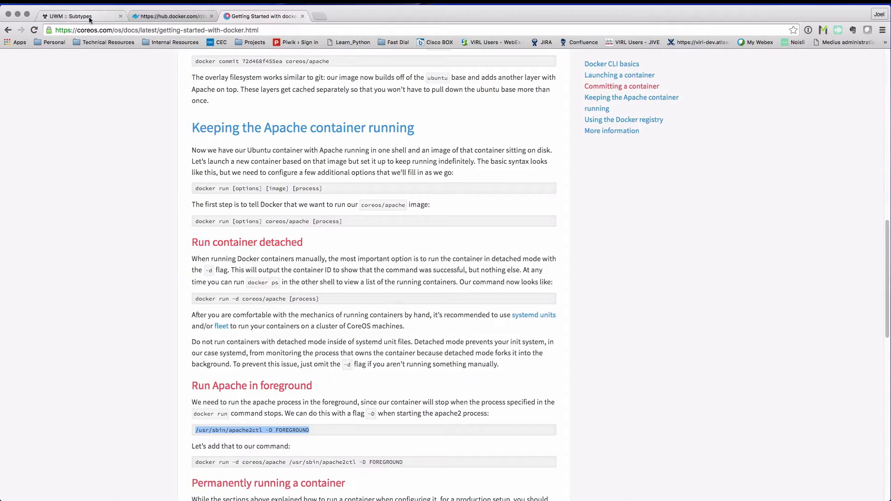
# Back in the Subtypes list, specialize the docker container host subtype
pyautogui.click(79, 16)
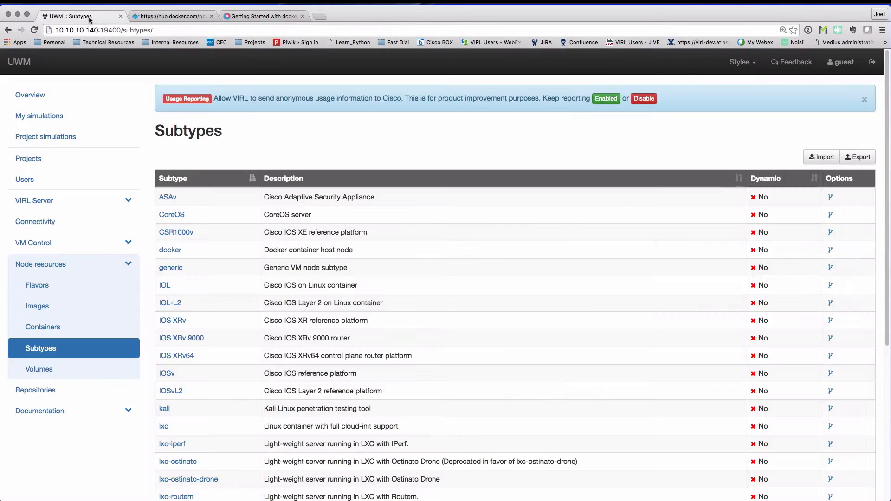
pyautogui.moveTo(243, 255)
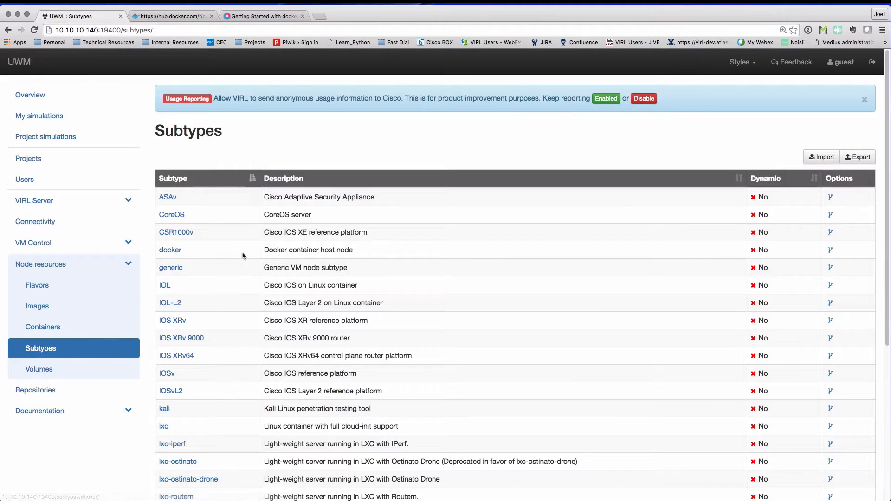
pyautogui.moveTo(836, 253)
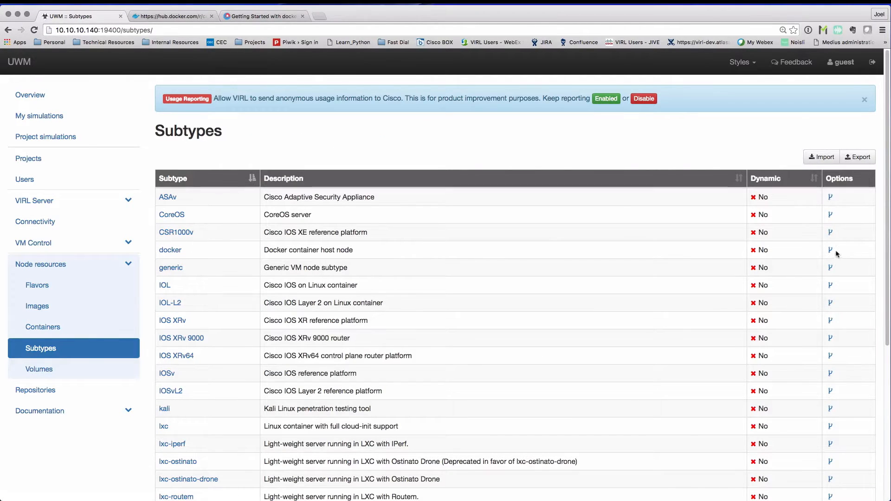
pyautogui.moveTo(830, 250)
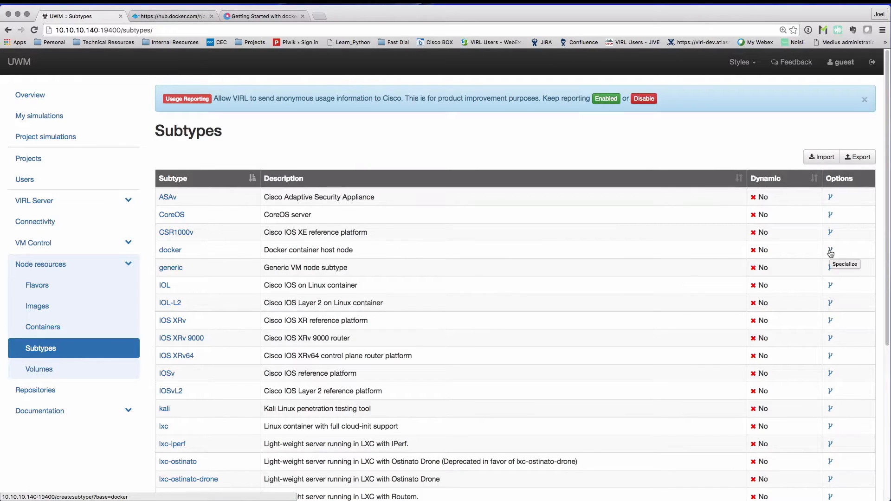
pyautogui.click(829, 252)
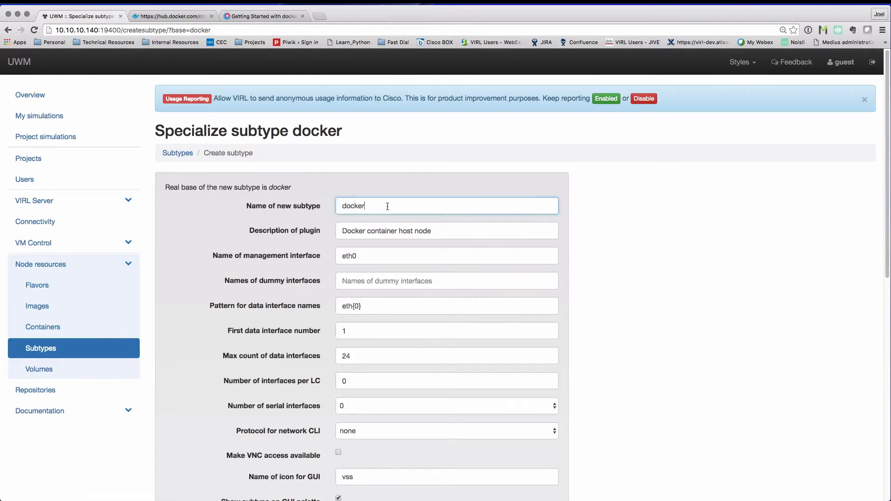
# Name the subtype docker-coreos-apache and describe it as a Docker container host node with Coreos Apache
pyautogui.write('-coreo')
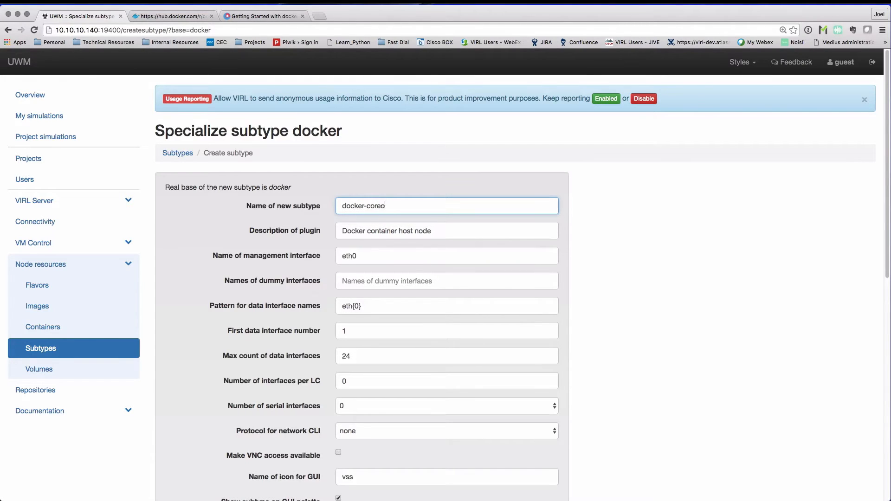
pyautogui.write('s-apache')
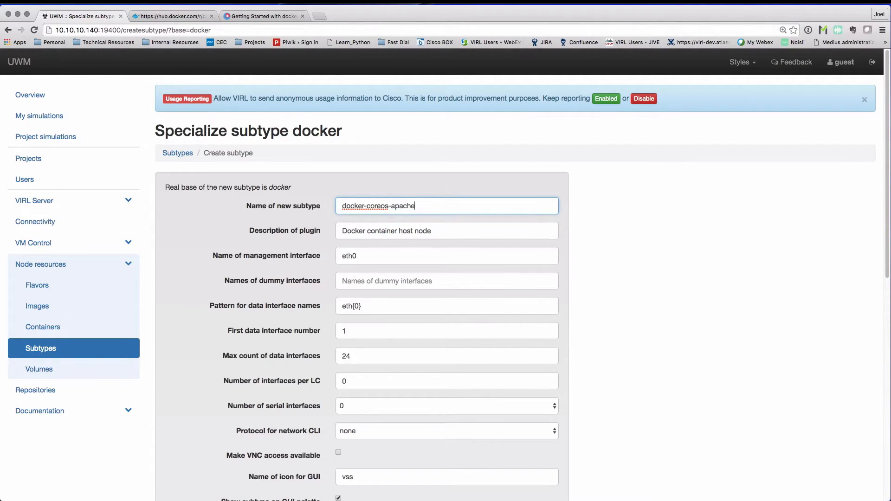
pyautogui.click(446, 230)
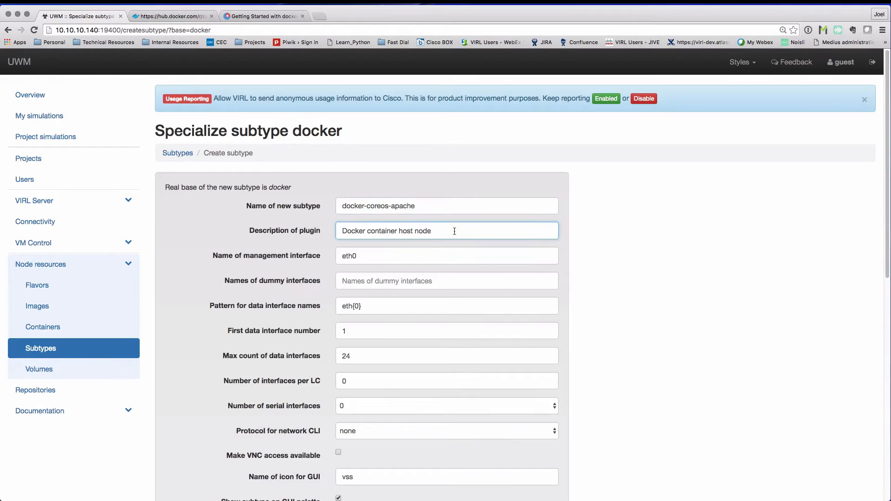
pyautogui.write('with')
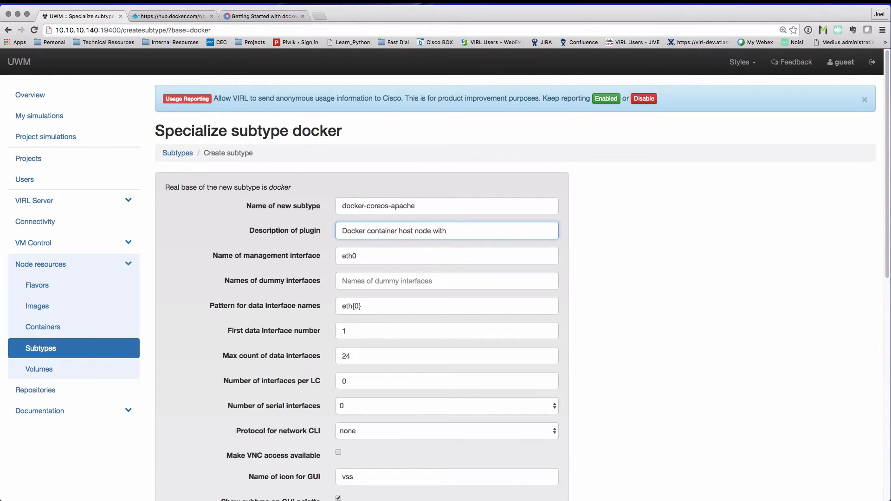
pyautogui.write('Coreos Ap')
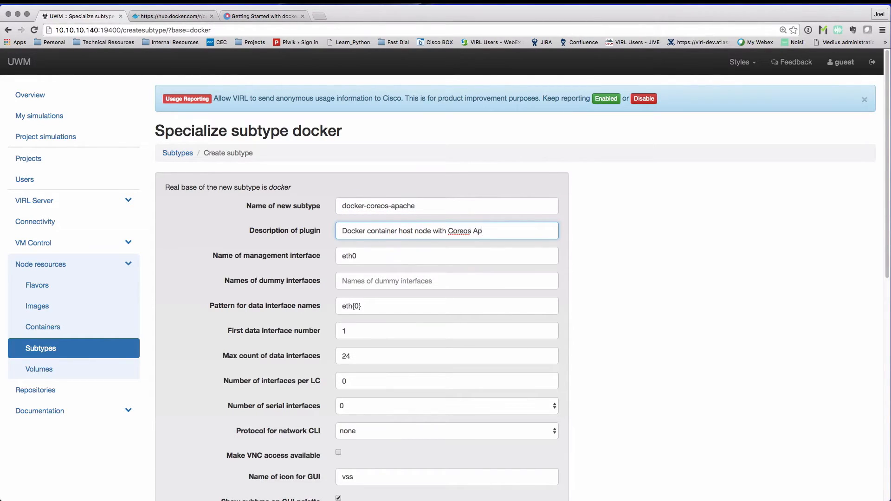
# Finish the 'Docker container host node with Coreos Apache' description
pyautogui.write('ache')
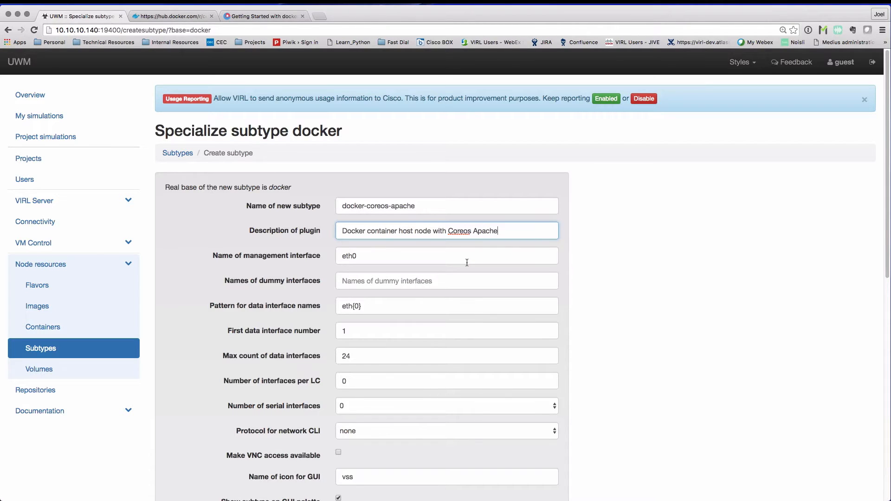
pyautogui.scroll(3)
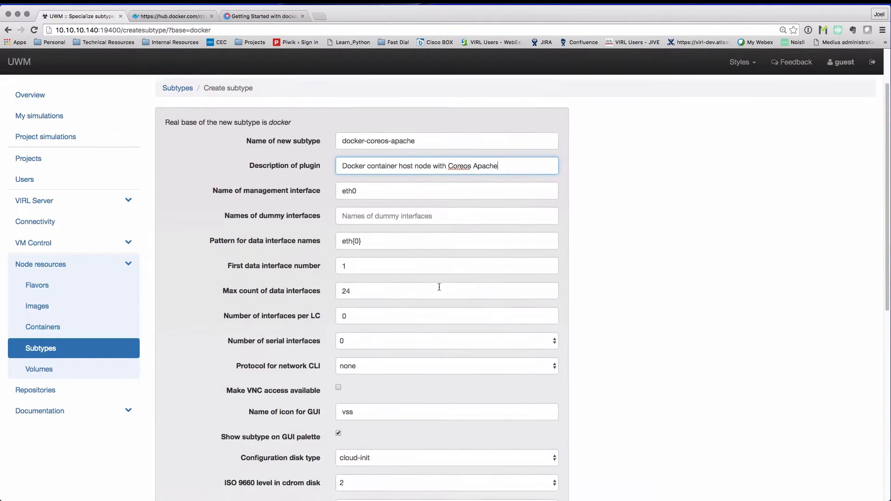
pyautogui.scroll(-3)
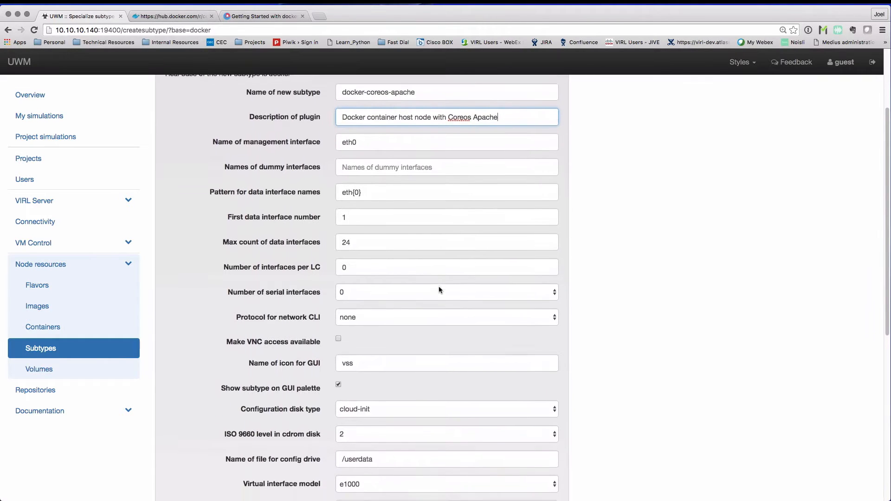
pyautogui.scroll(-3)
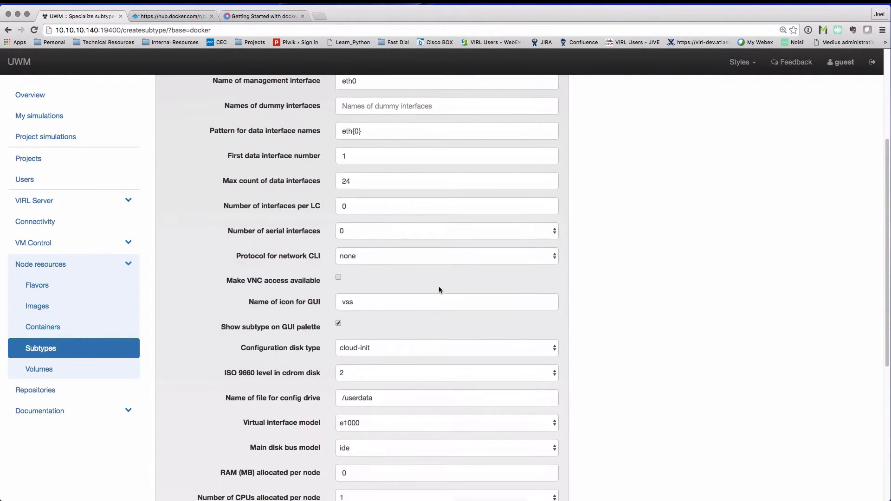
pyautogui.scroll(-3)
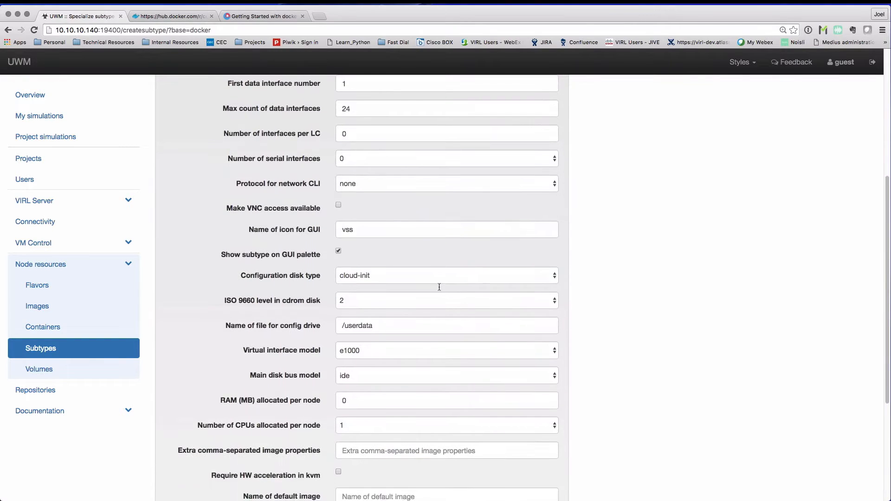
pyautogui.scroll(-3)
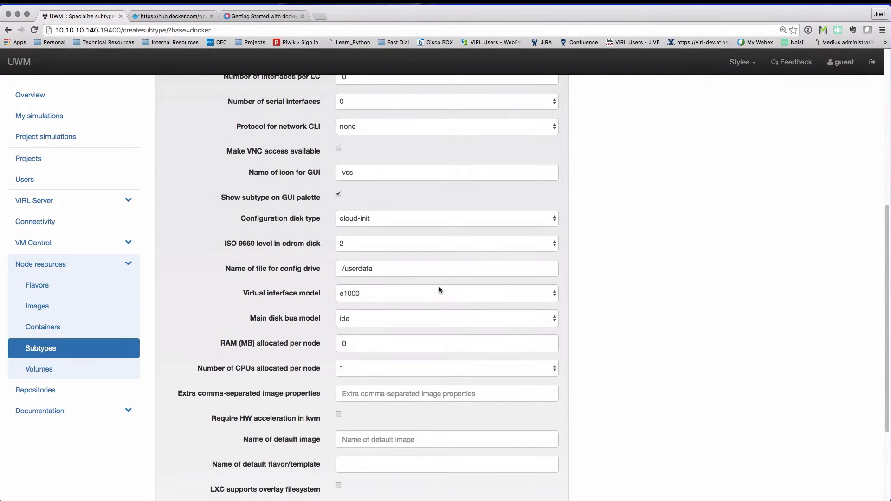
pyautogui.scroll(-3)
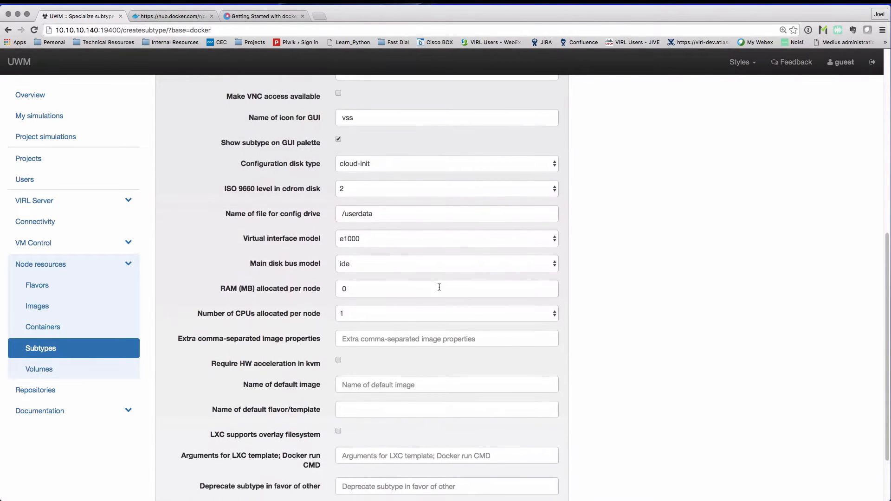
# Set default image docker-coreos-apache and Docker run CMD '/usr/sbin/apache2ctl -D FOREGROUND'
pyautogui.click(446, 380)
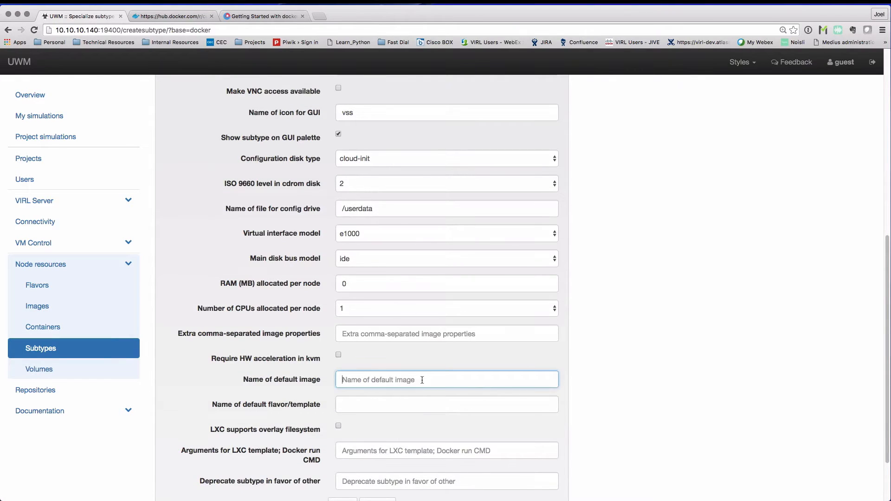
pyautogui.write('docker-')
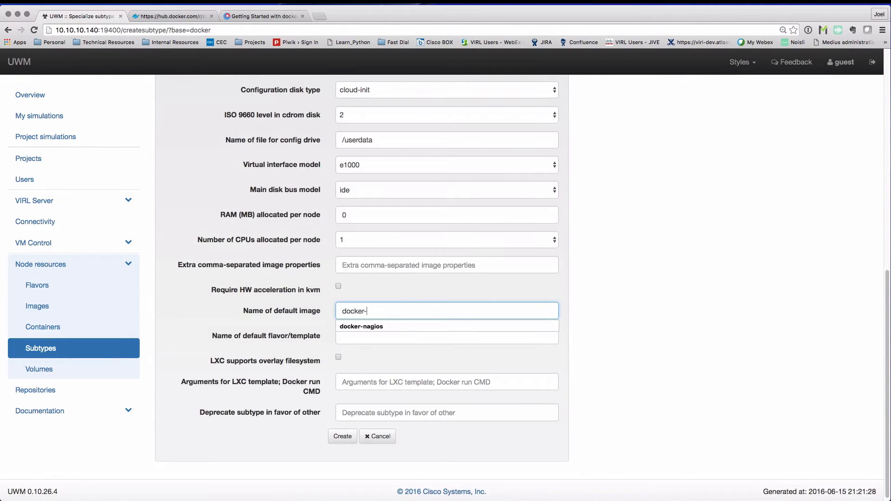
pyautogui.write('coreos')
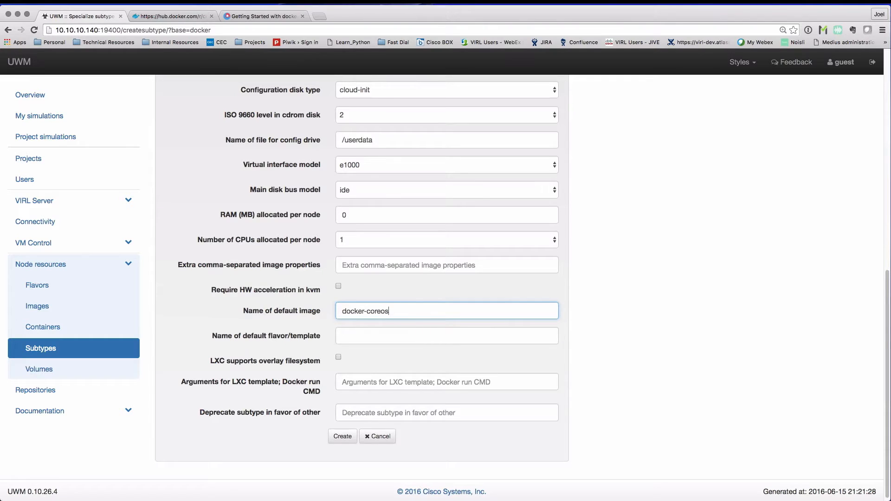
pyautogui.write('-apache')
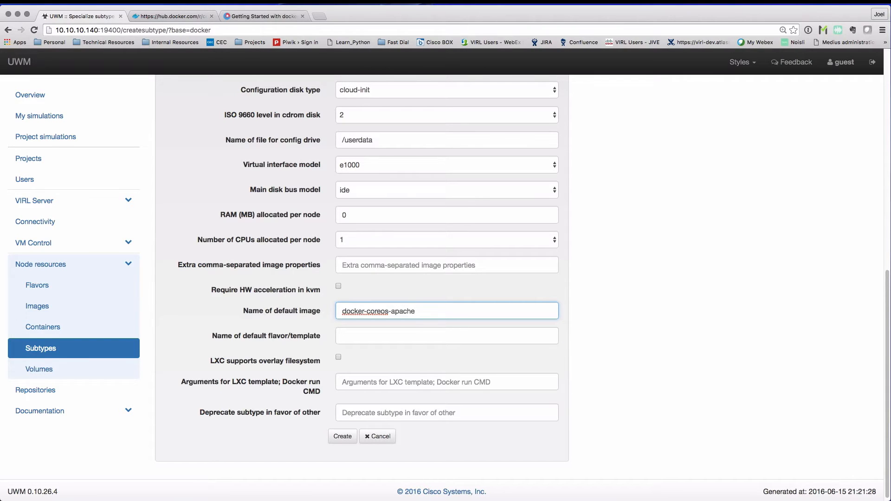
pyautogui.moveTo(388, 381)
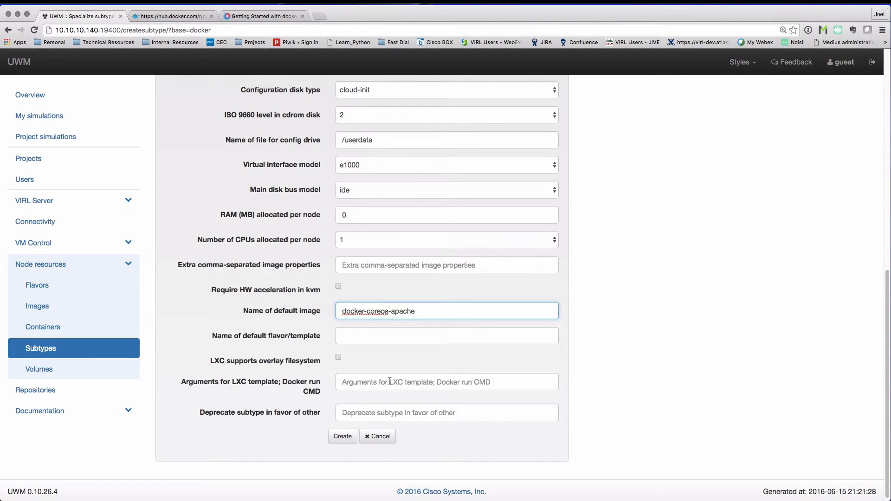
pyautogui.click(446, 381)
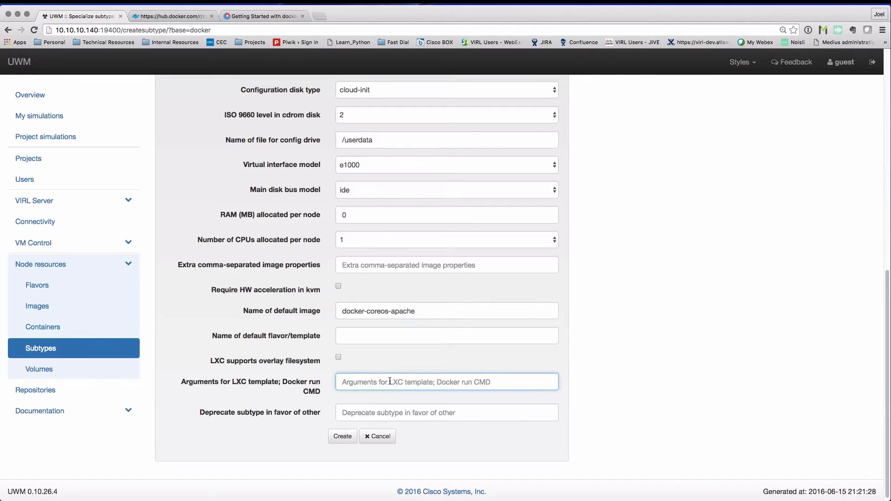
pyautogui.write('/usr/sbin/apache2ctl -D FOREGROUND')
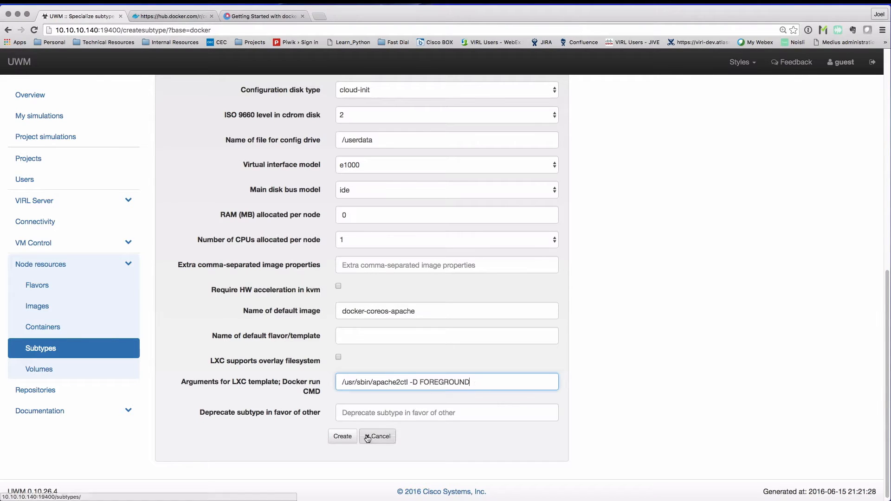
# Create the docker-coreos-apache subtype and review its details
pyautogui.click(342, 436)
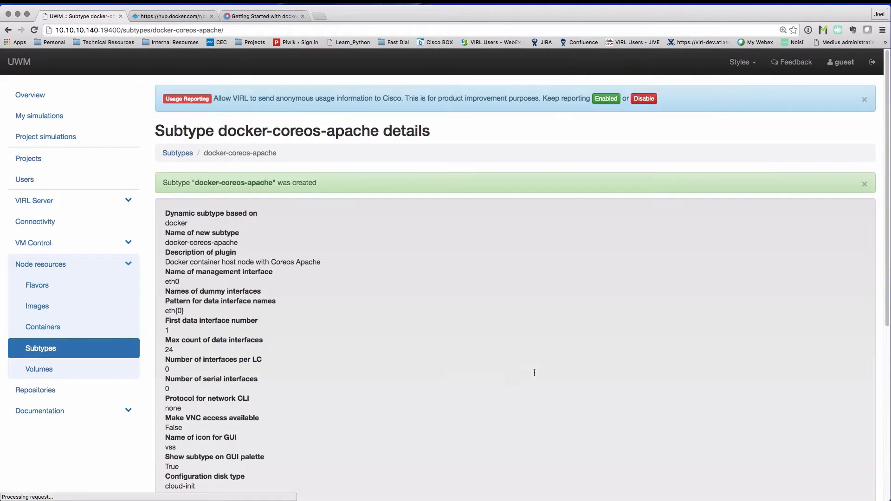
pyautogui.scroll(-3)
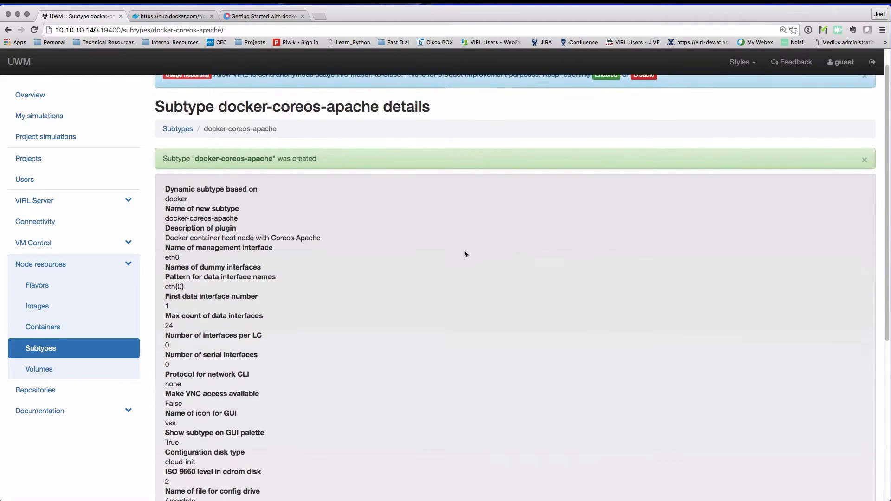
pyautogui.scroll(-3)
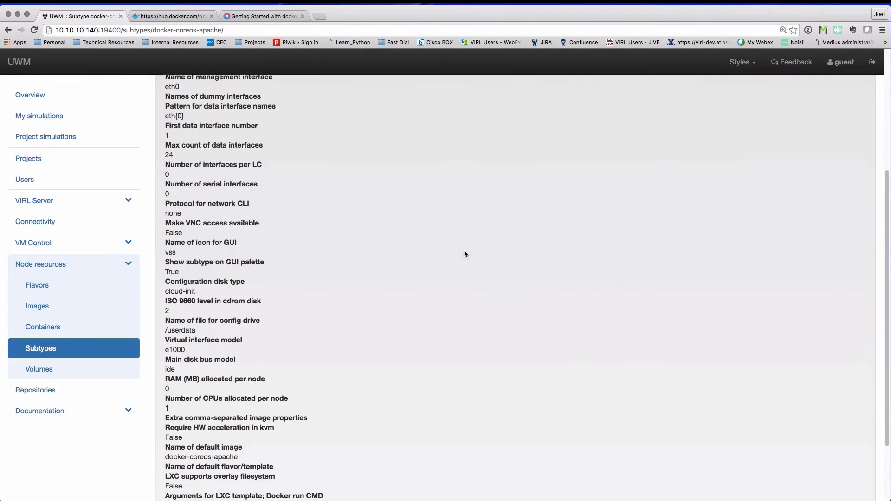
pyautogui.scroll(-3)
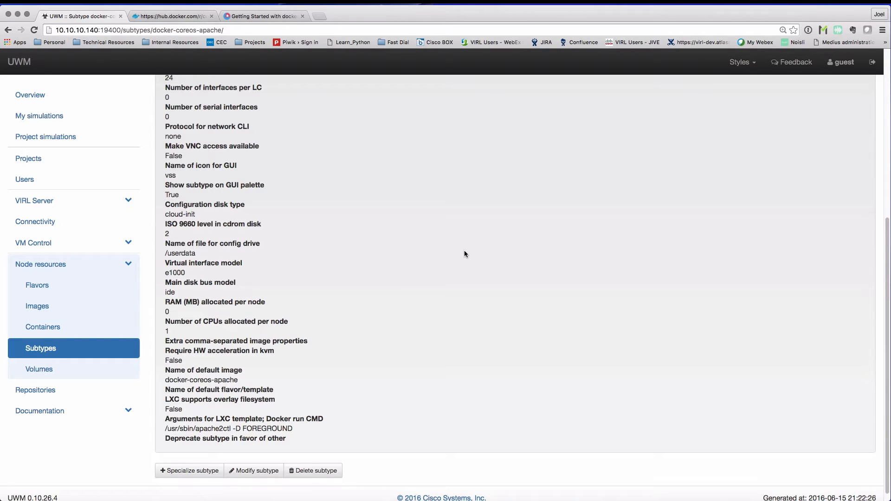
pyautogui.moveTo(364, 340)
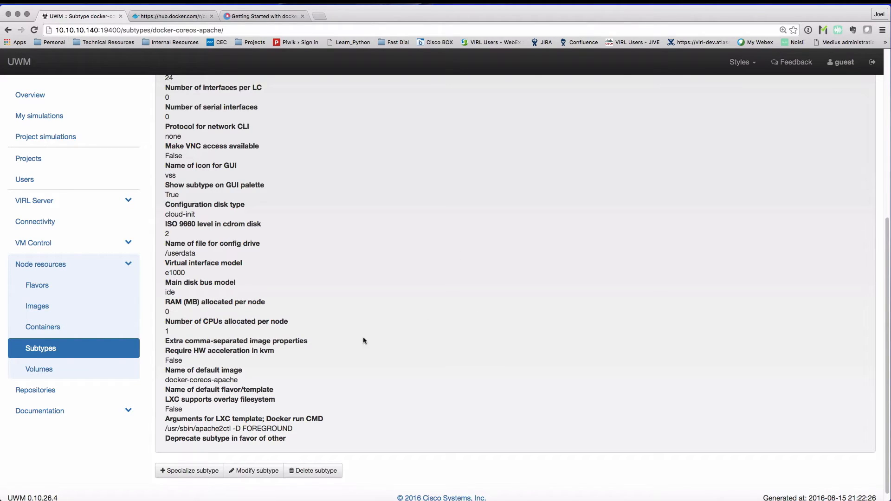
# Go from Subtypes to the Containers page, then switch to Docker Hub
pyautogui.click(41, 349)
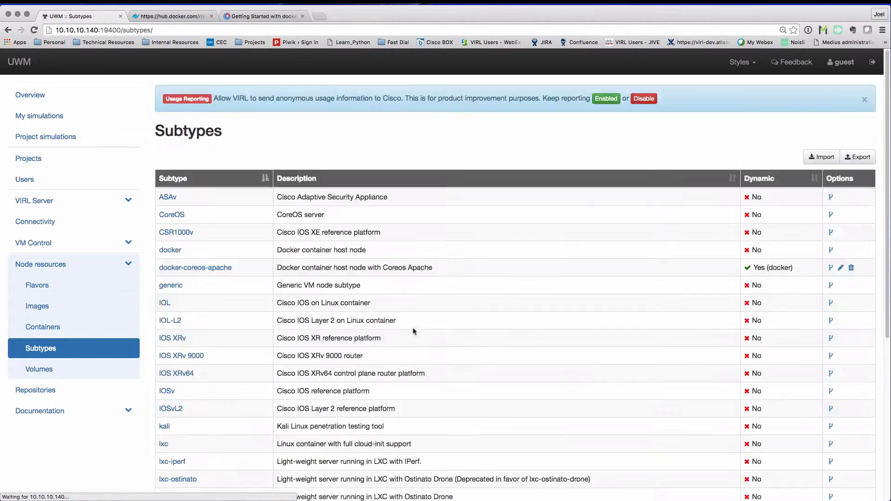
pyautogui.moveTo(250, 273)
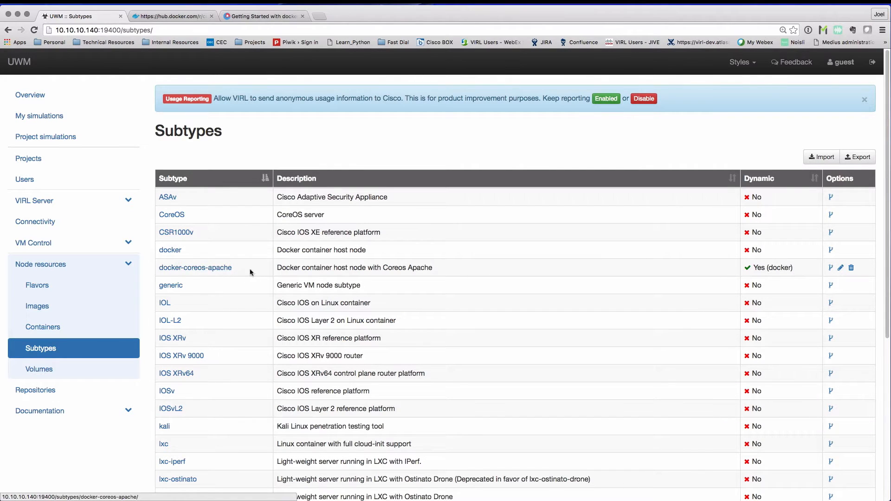
pyautogui.moveTo(42, 327)
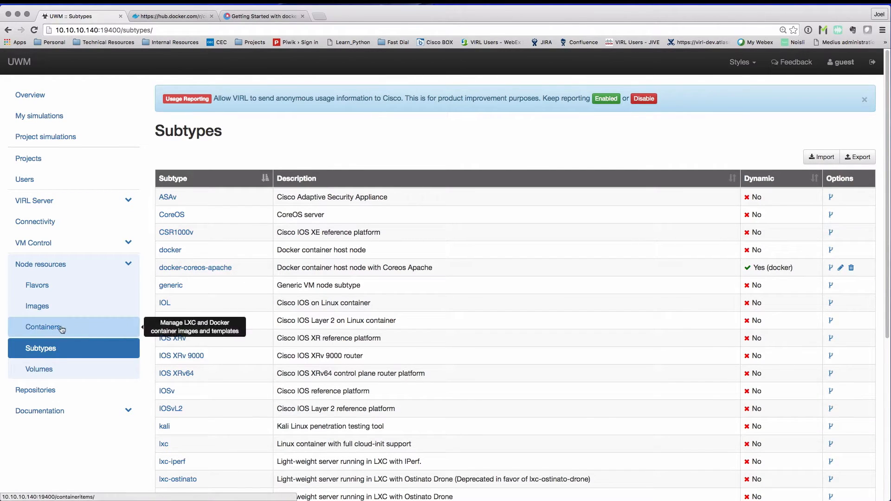
pyautogui.click(43, 326)
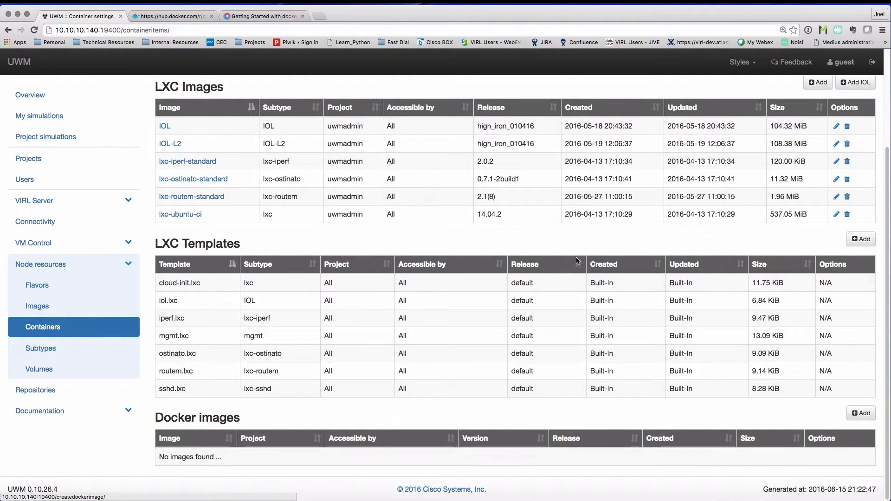
pyautogui.click(170, 16)
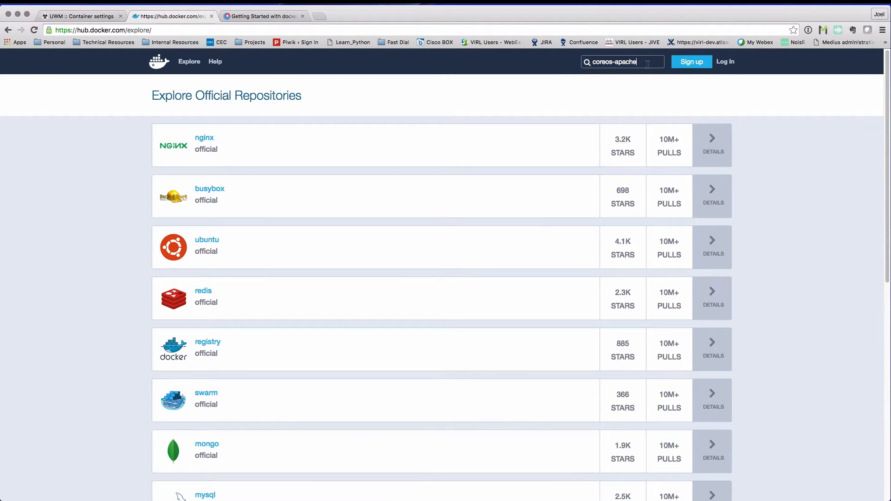
# Search Docker Hub for coreos-apache and copy the coreos/apache pull command
pyautogui.press('Return')
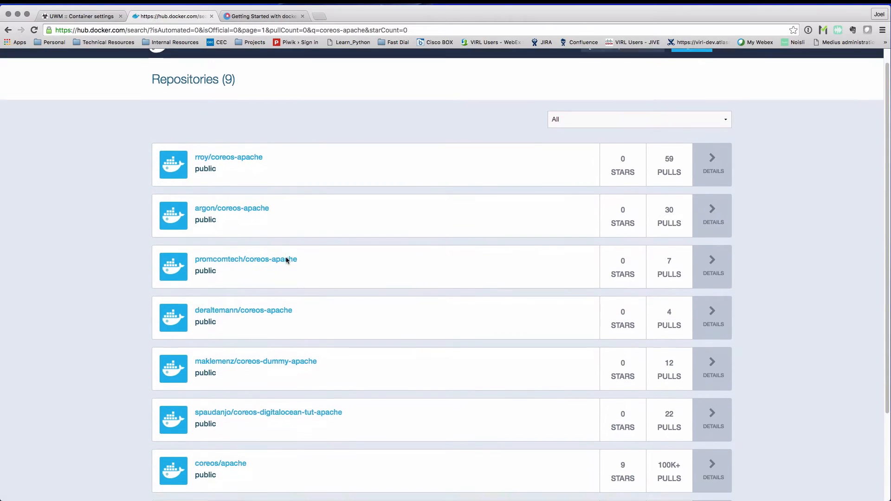
pyautogui.scroll(-3)
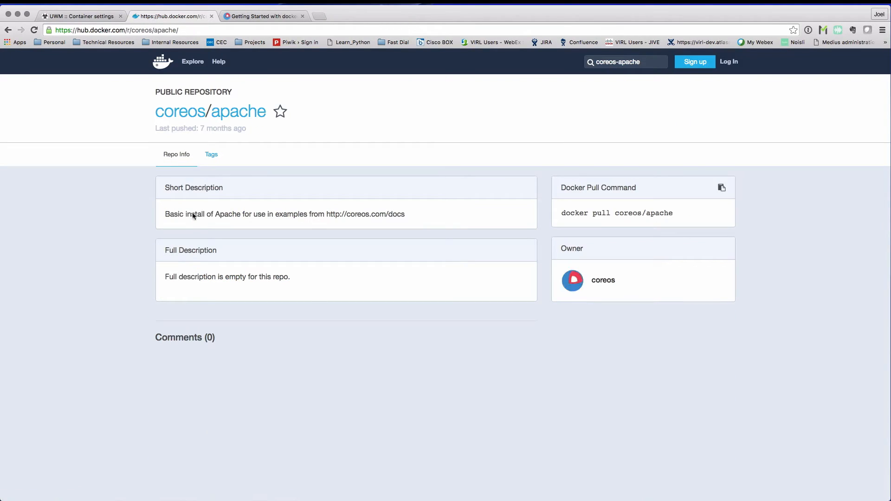
pyautogui.moveTo(676, 215)
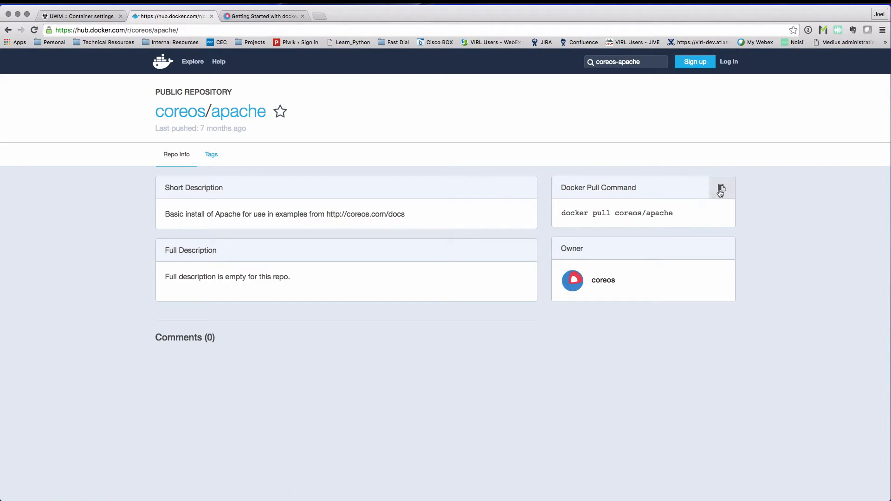
pyautogui.click(721, 187)
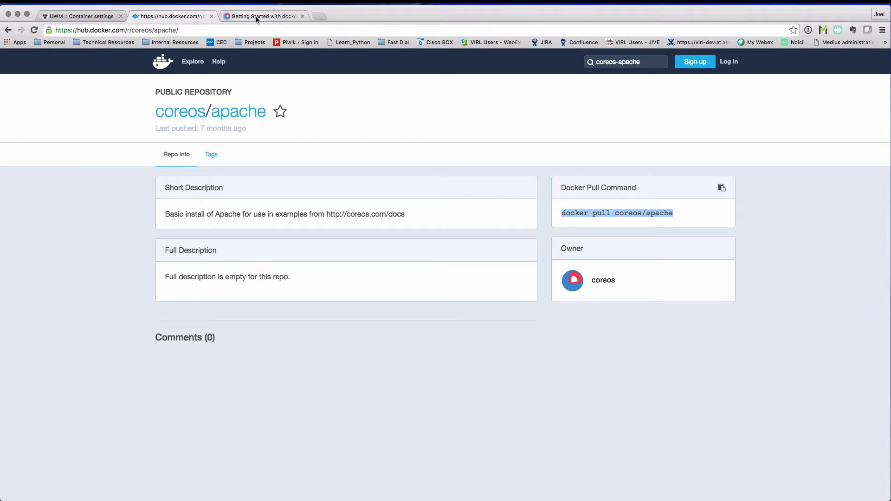
pyautogui.click(80, 15)
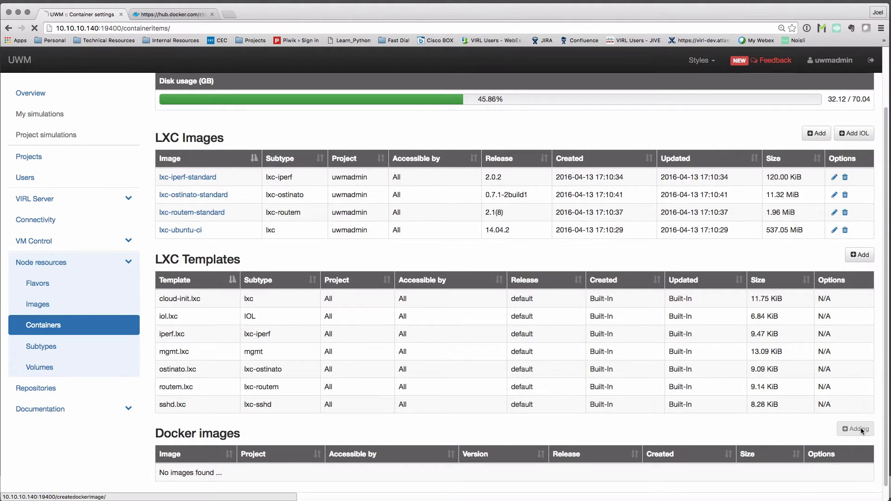
# Add a Docker image for subtype docker-coreos-apache with image name coreos/apache
pyautogui.click(855, 428)
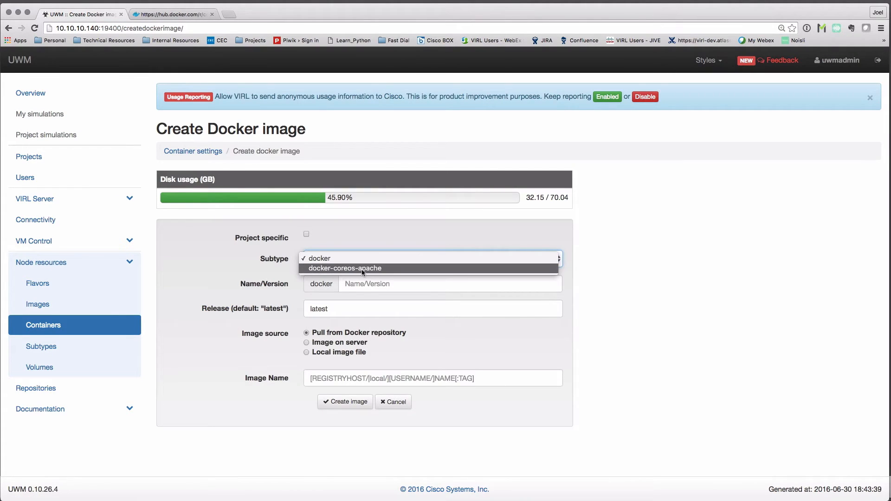
pyautogui.click(344, 268)
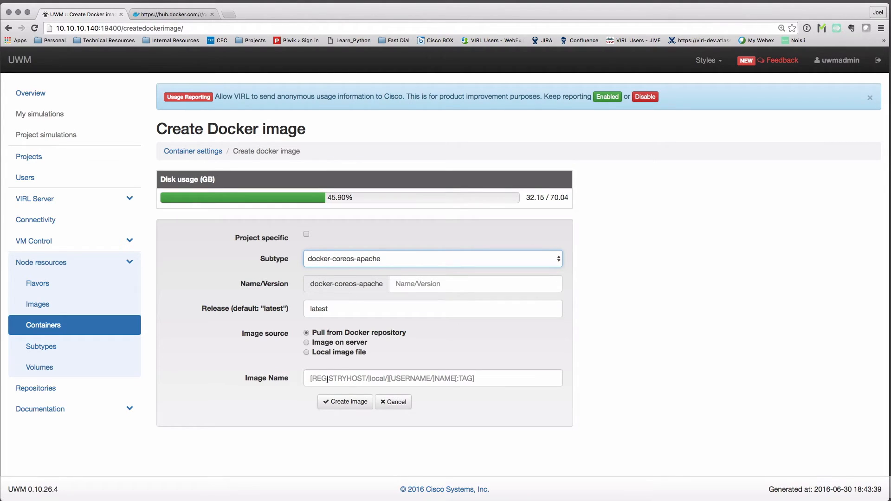
pyautogui.write('docker pull coreos/apache')
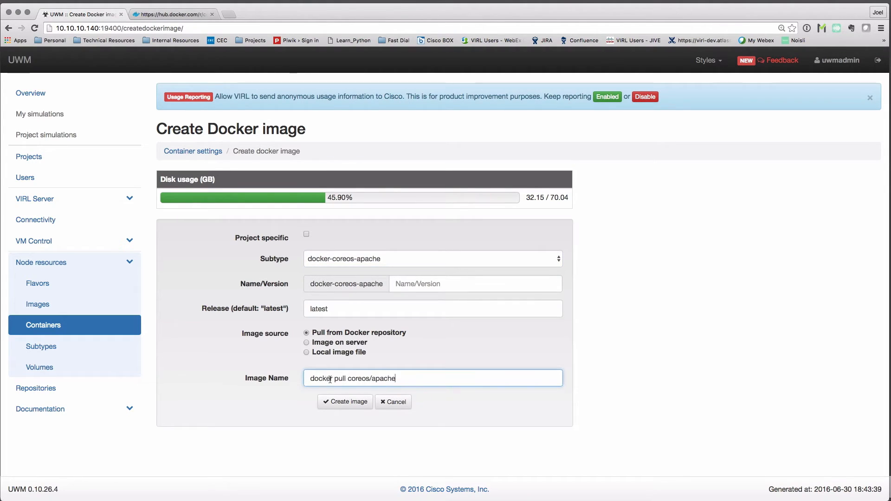
pyautogui.doubleClick(327, 377)
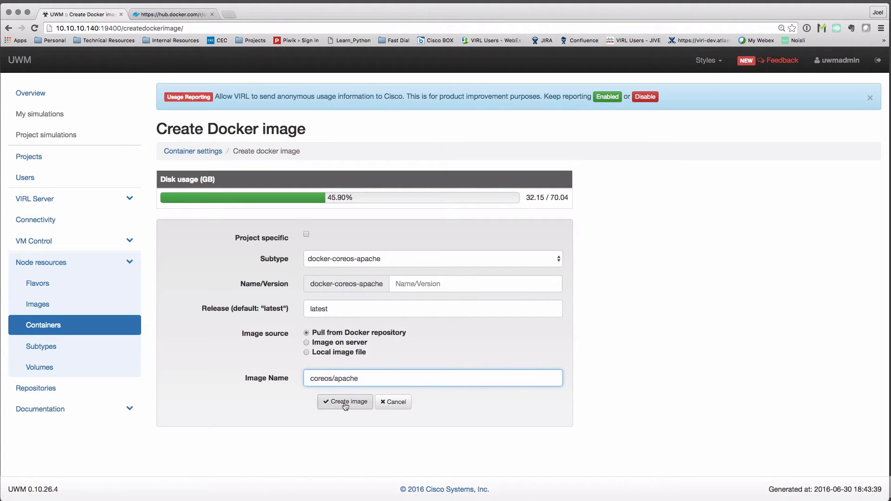
pyautogui.click(344, 402)
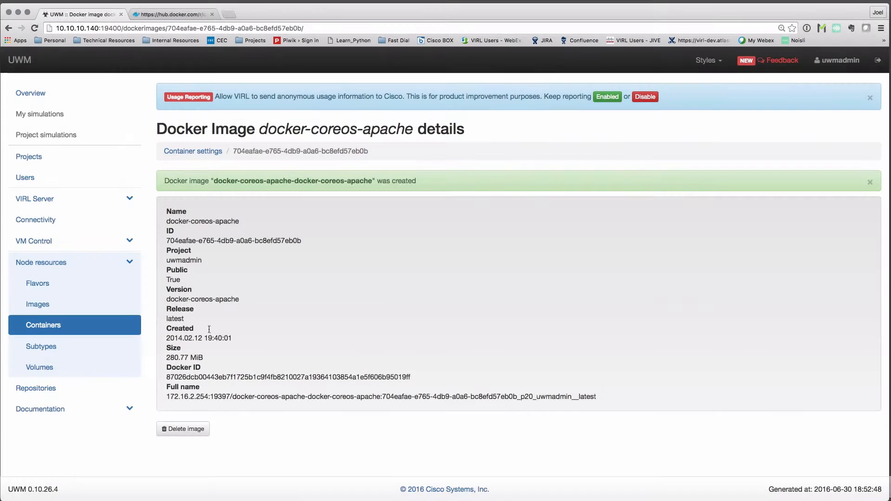
pyautogui.moveTo(269, 318)
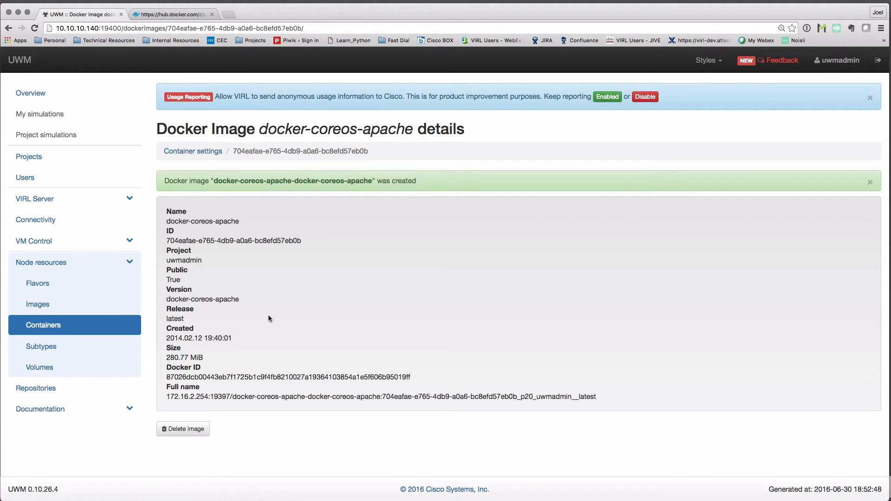
pyautogui.moveTo(241, 324)
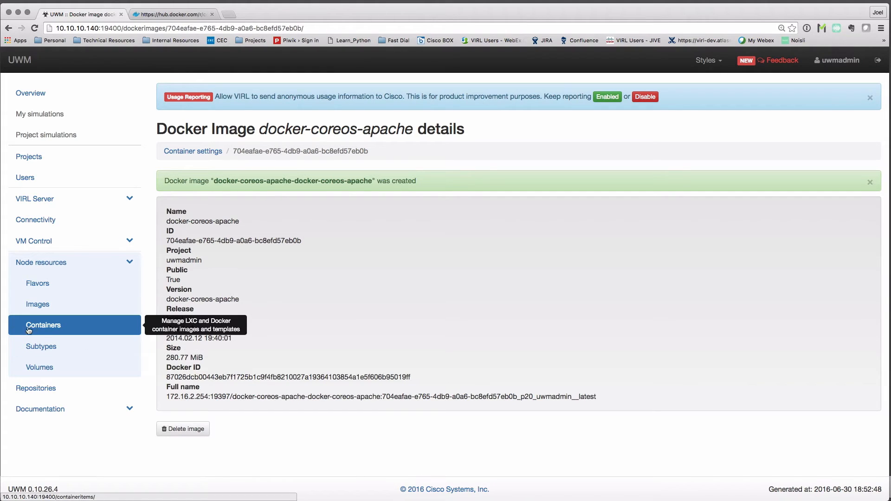
# Open Containers and find docker-coreos-apache (latest, 280.77 MiB) under Docker images
pyautogui.click(44, 325)
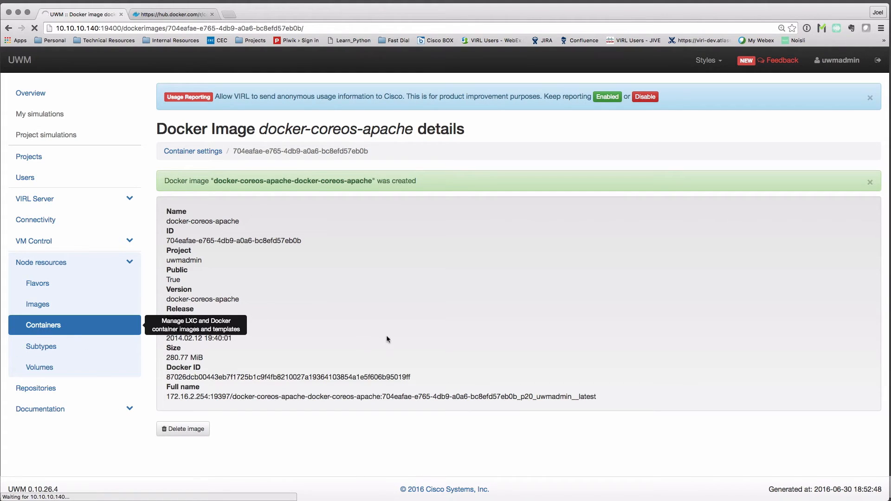
pyautogui.click(193, 151)
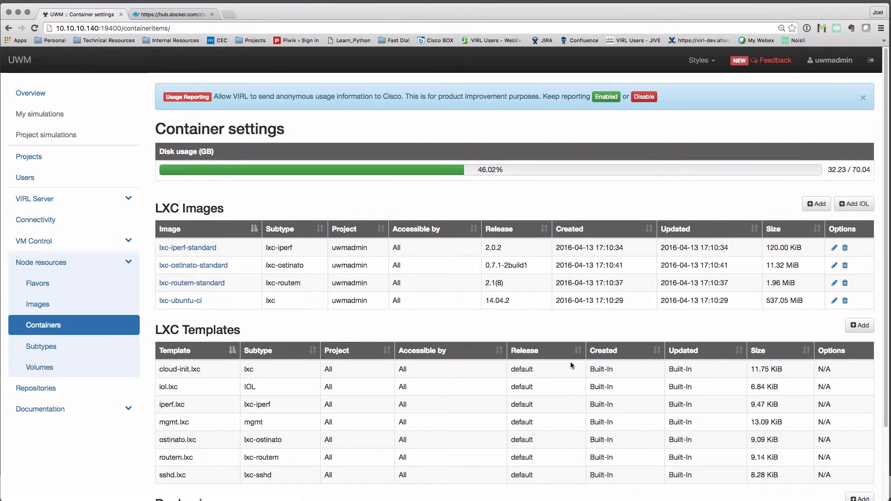
pyautogui.scroll(-3)
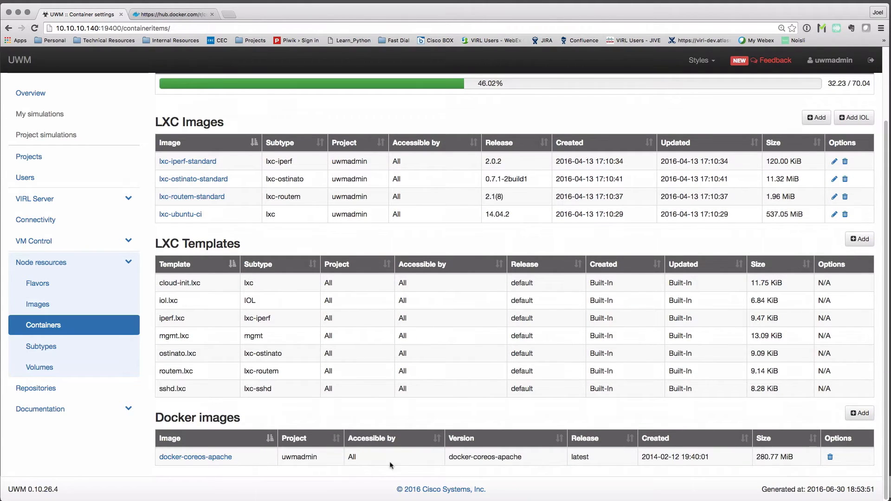
pyautogui.moveTo(762, 460)
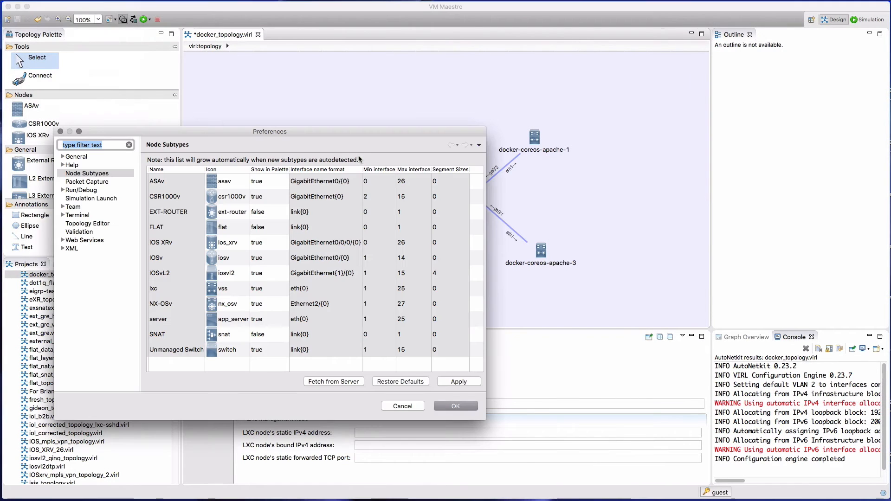
pyautogui.moveTo(297, 361)
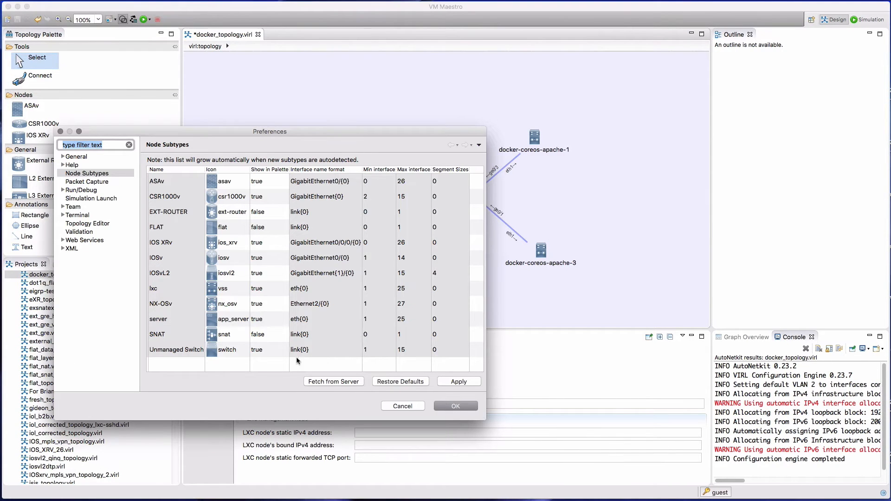
# Refresh node subtypes from the server to include docker-coreos-apache, confirm, and apply
pyautogui.click(333, 380)
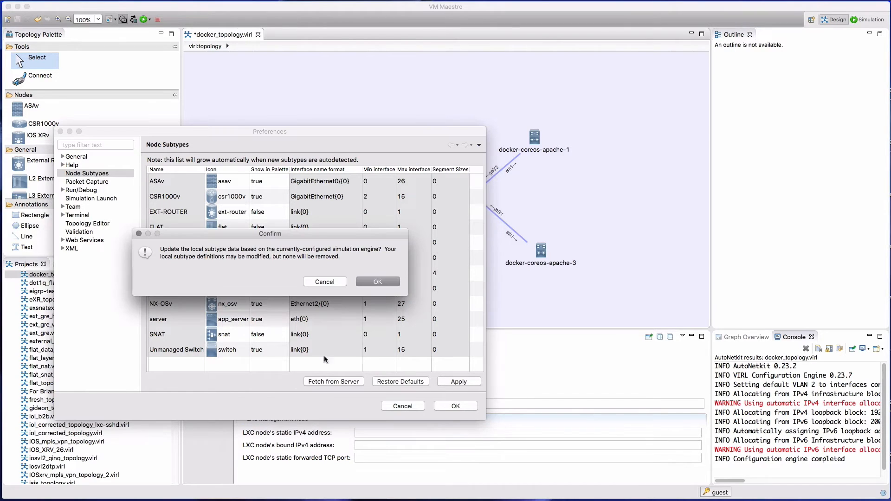
pyautogui.click(377, 281)
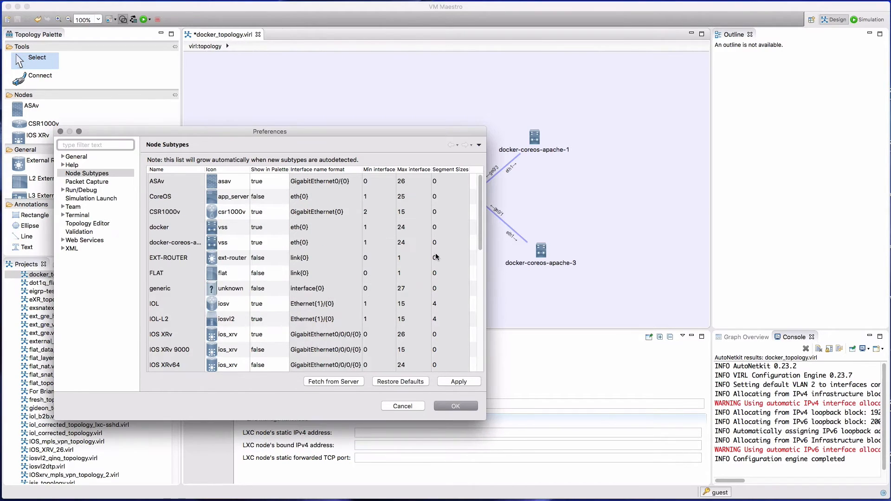
pyautogui.moveTo(245, 243)
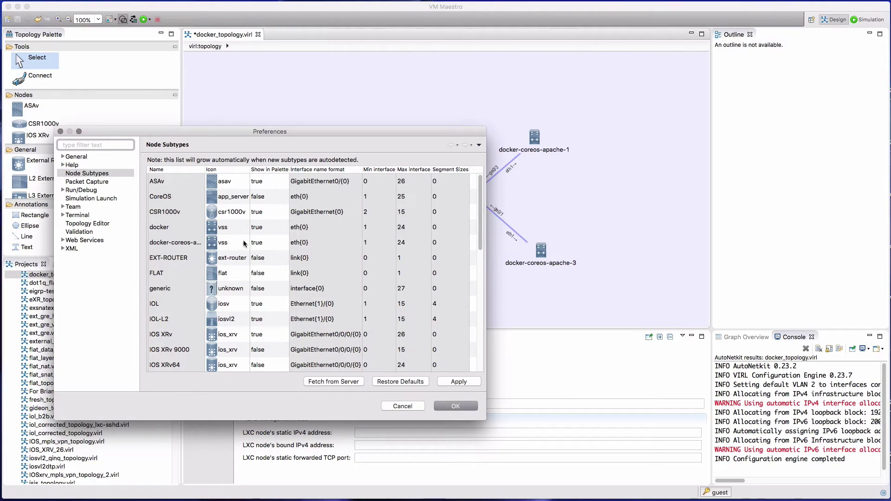
pyautogui.moveTo(460, 381)
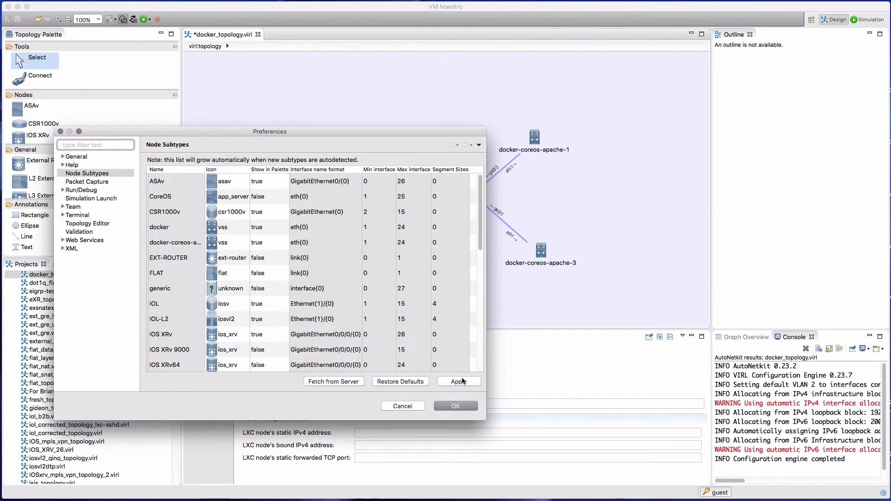
pyautogui.click(455, 406)
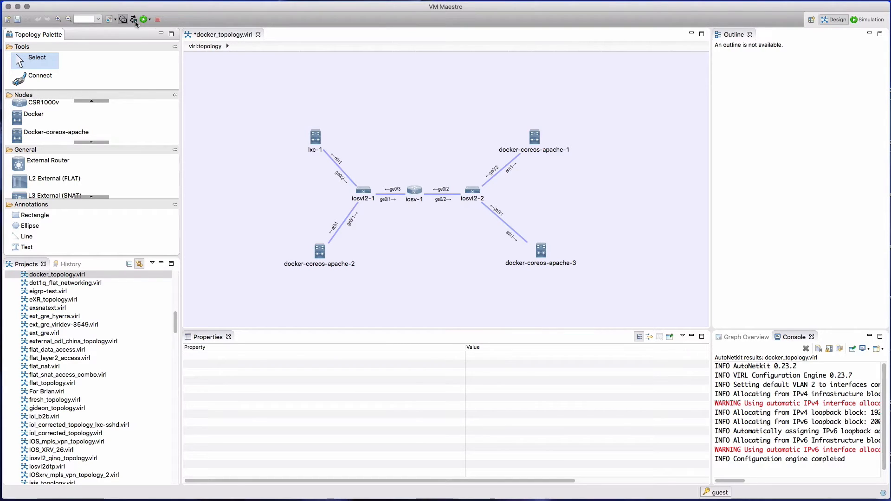
# Build AutoNetkit configurations, declining both prompts, and view docker-coreos-apache-2's generated cloud-config
pyautogui.click(134, 20)
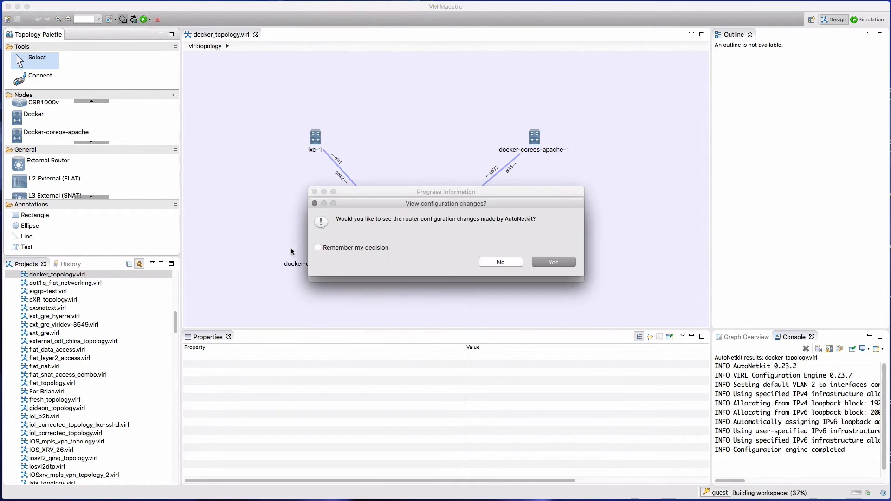
pyautogui.click(499, 262)
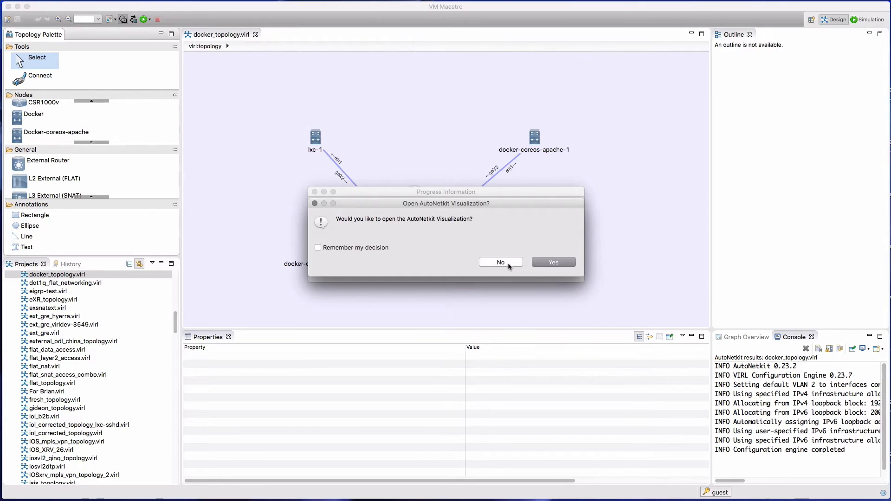
pyautogui.click(500, 262)
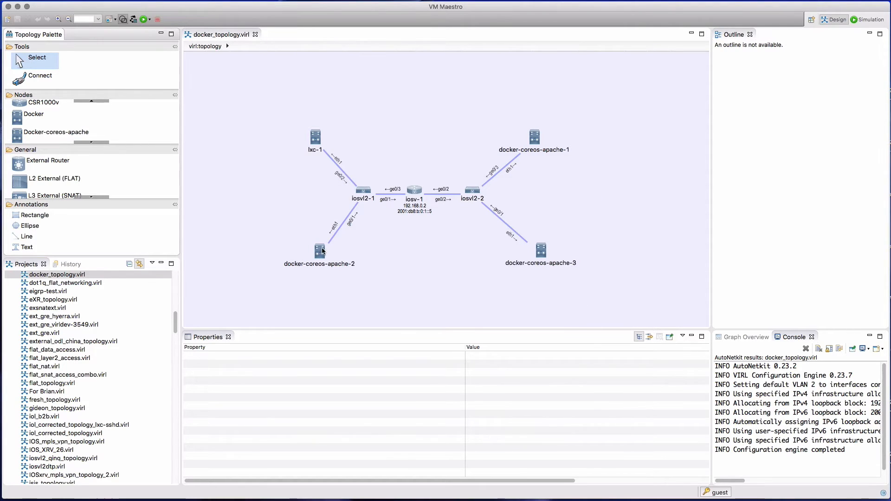
pyautogui.click(320, 250)
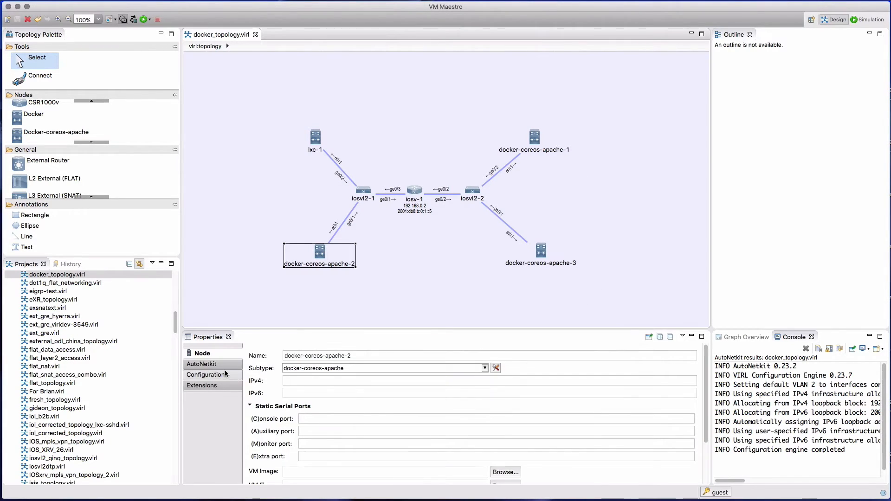
pyautogui.click(205, 374)
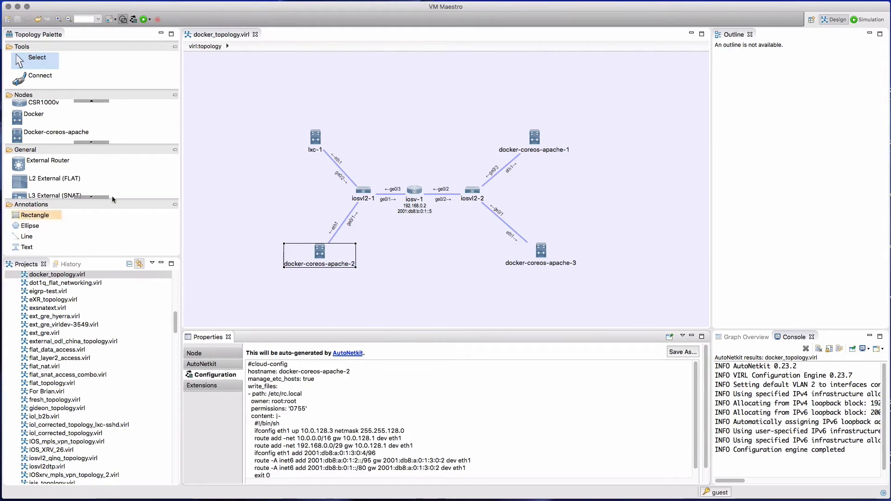
pyautogui.click(26, 246)
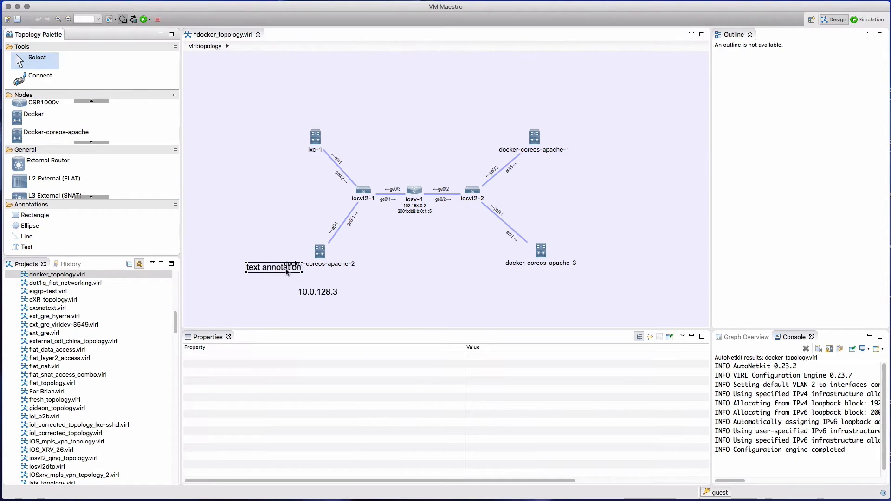
# Copy docker-coreos-apache-3's address 10.0.0.3 from its configuration into its text annotation
pyautogui.click(540, 250)
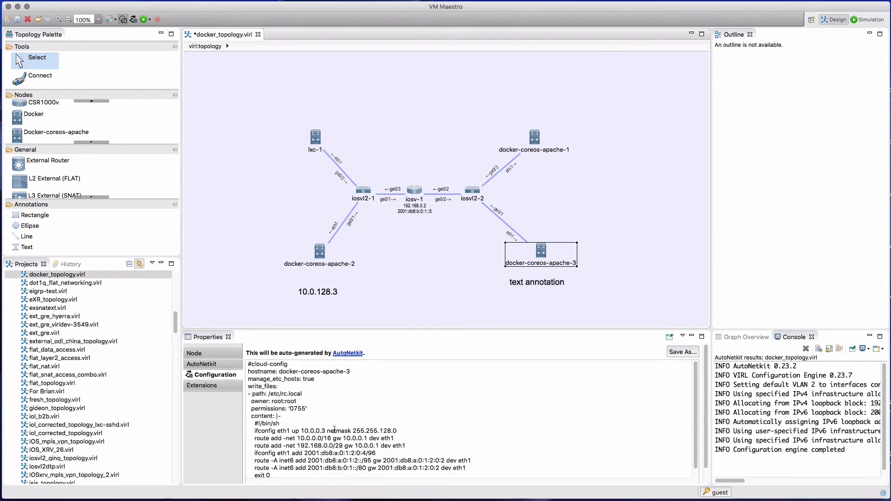
pyautogui.doubleClick(314, 429)
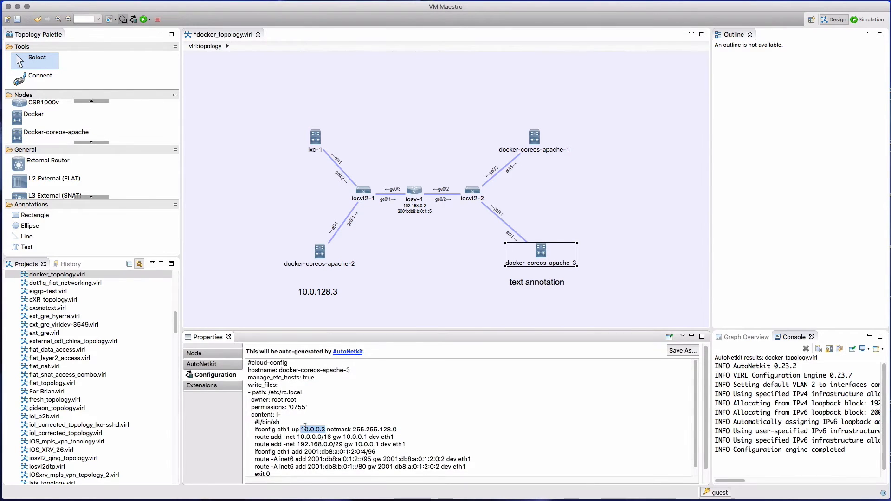
pyautogui.click(536, 282)
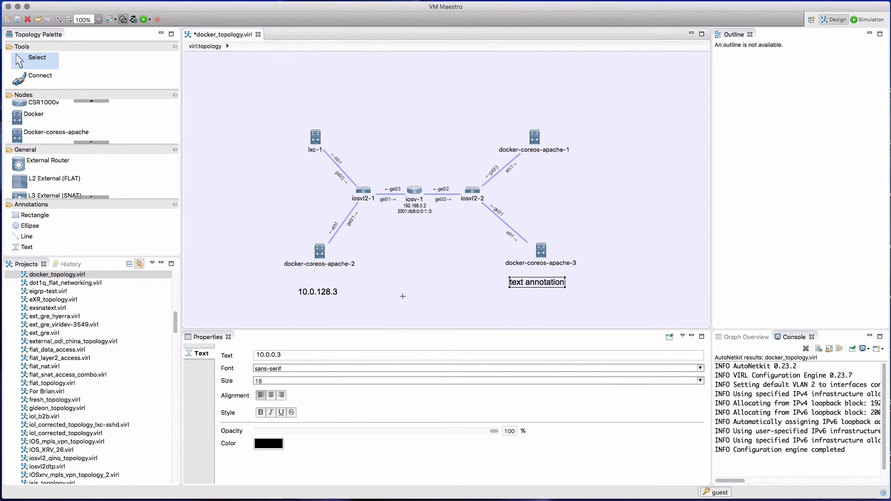
# Select docker-coreos-apache-1's address 10.0.0.2 in its configuration for labelling
pyautogui.click(533, 140)
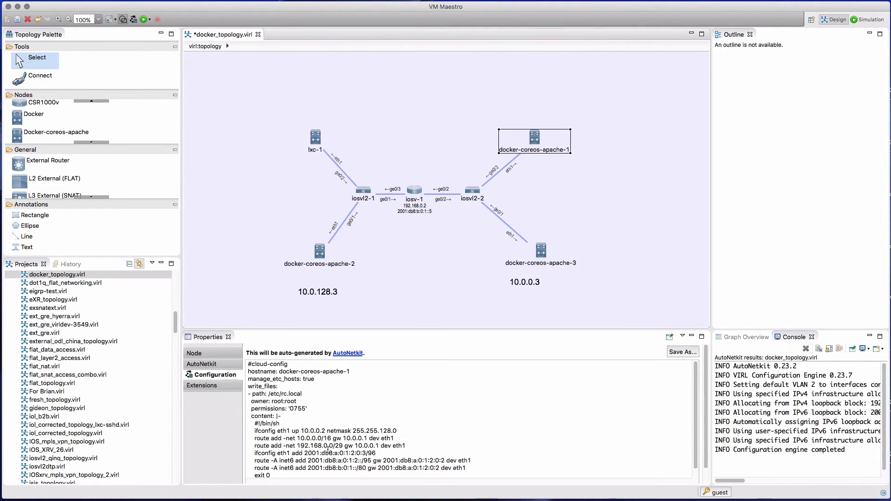
pyautogui.doubleClick(315, 429)
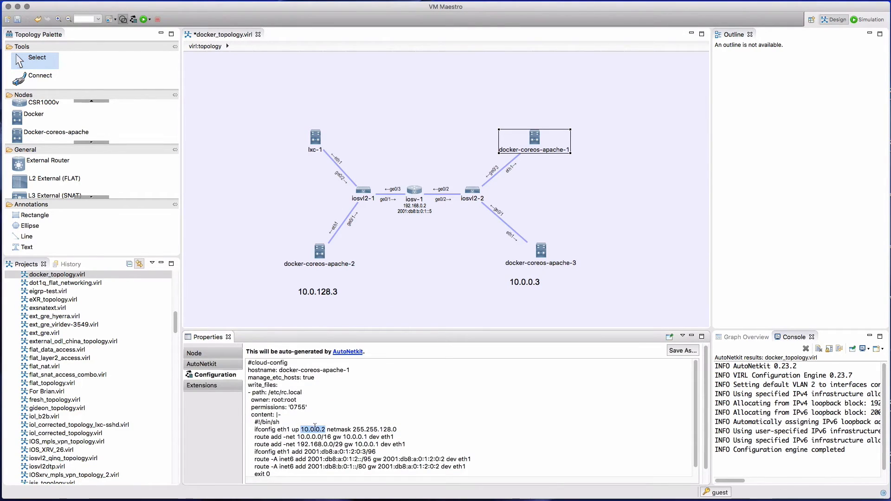
pyautogui.click(26, 246)
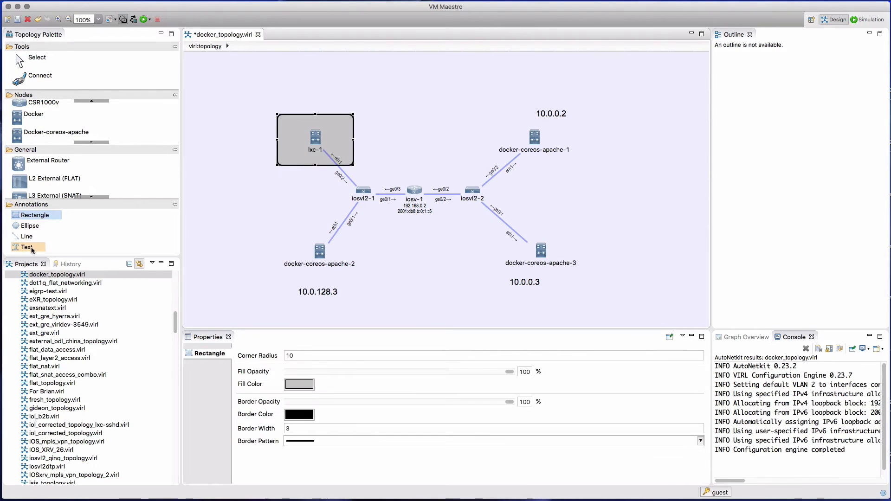
# Place a 'Test server' text label above the rectangle around lxc-1
pyautogui.click(26, 247)
pyautogui.write('Test server')
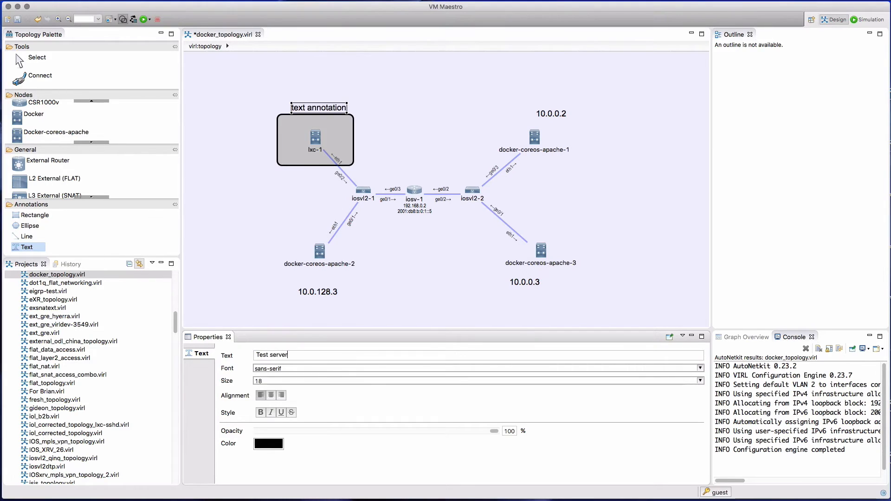
pyautogui.click(362, 293)
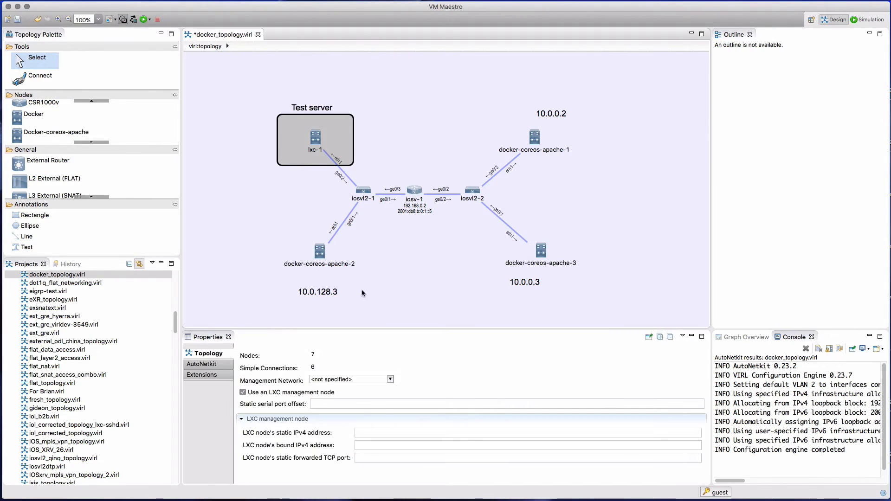
pyautogui.click(317, 291)
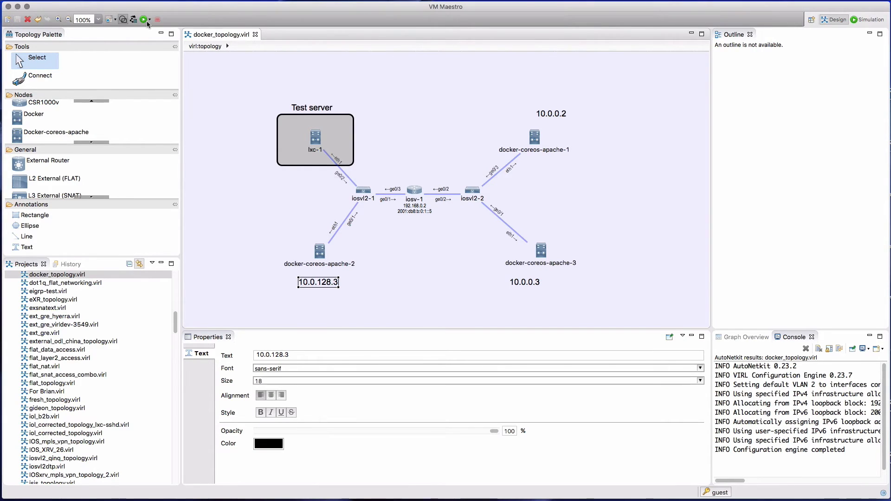
# Launch the docker topology simulation and let it run in the background
pyautogui.click(143, 18)
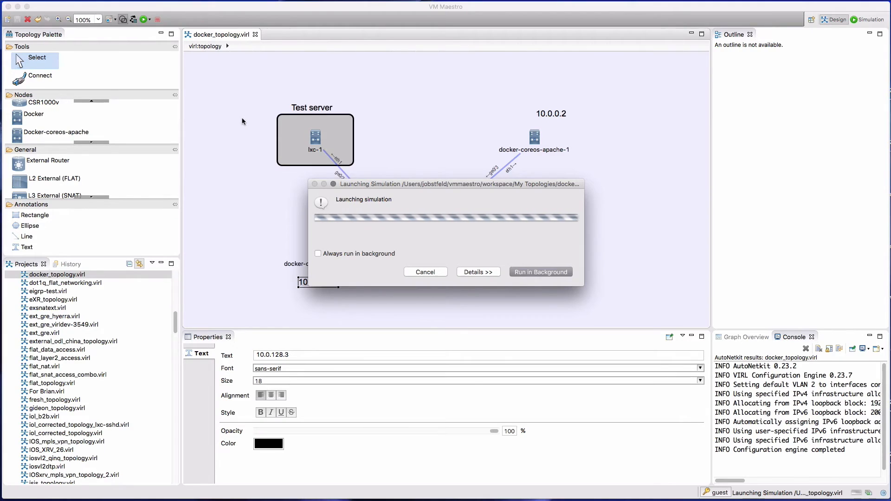
pyautogui.click(539, 272)
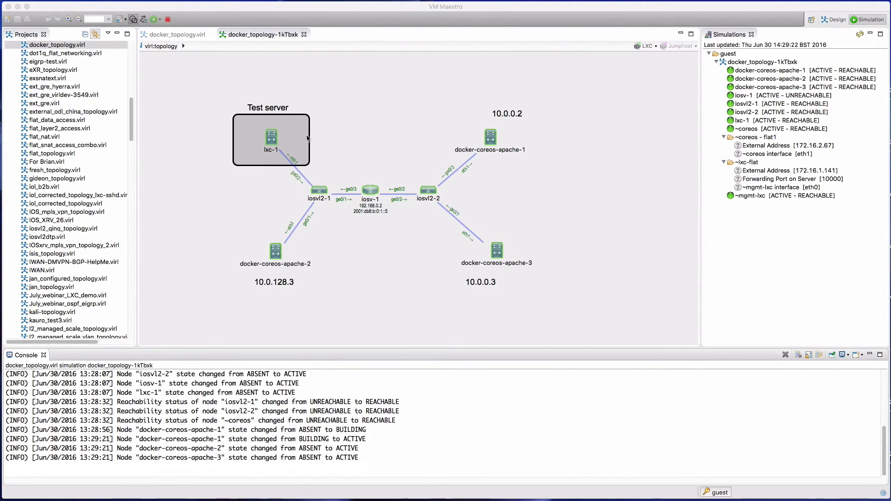
# SSH into lxc-1 via its management connection and ping 10.0.0.3 and 10.0.0.2
pyautogui.rightClick(271, 138)
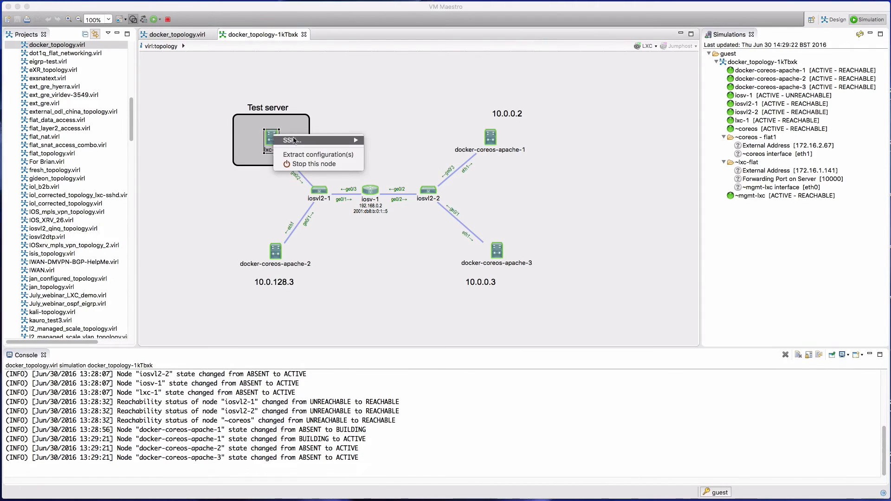
pyautogui.click(291, 141)
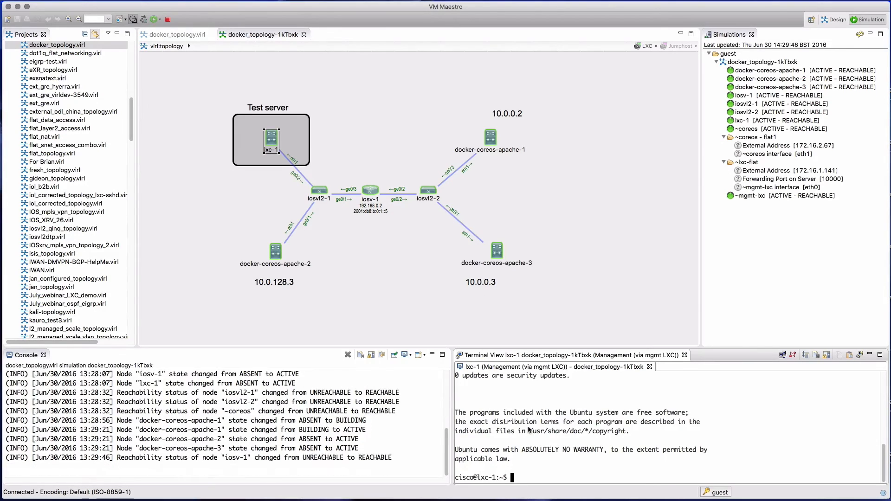
pyautogui.write('ping 10.0.0')
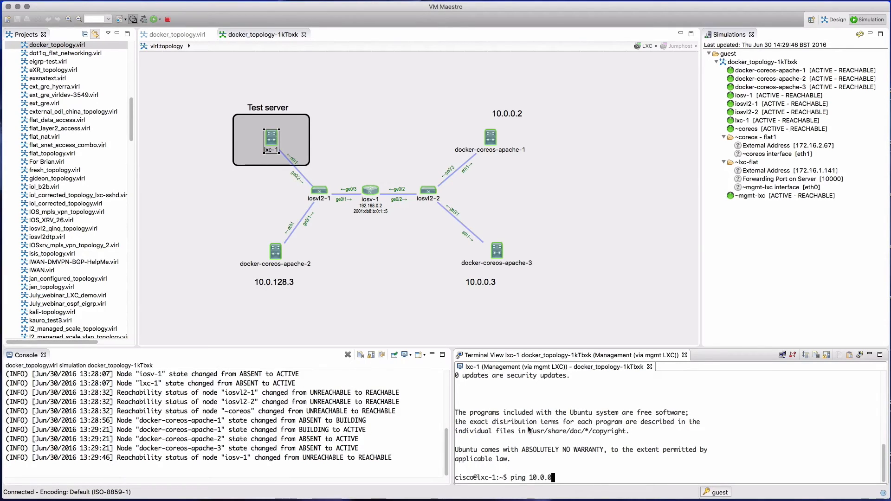
pyautogui.press('Return')
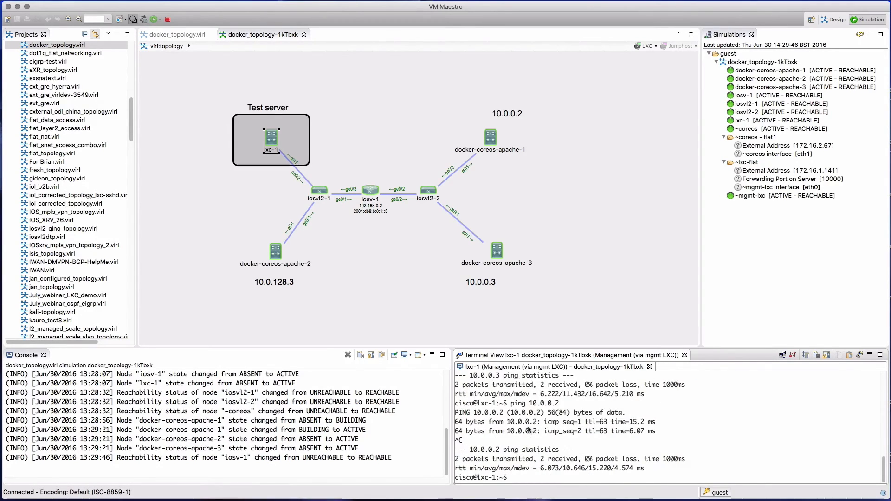
# Run wget 10.0.0.2 from lxc-1 to download its index.html
pyautogui.write('wget')
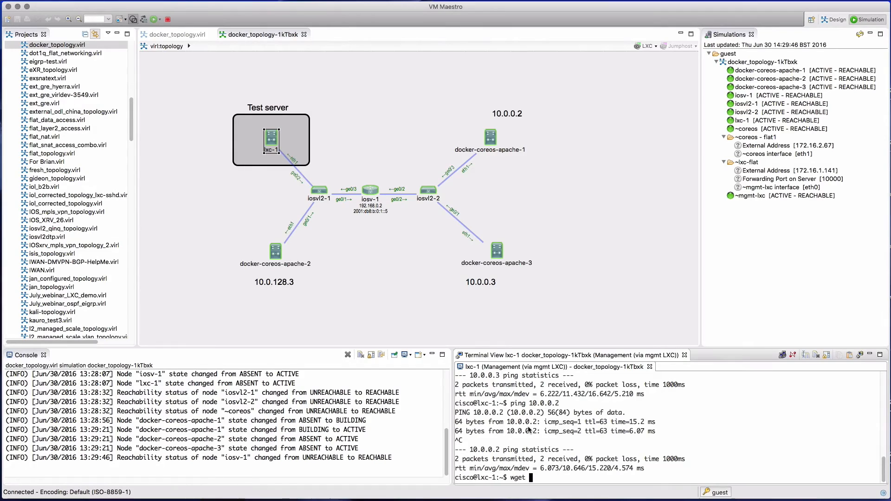
pyautogui.write('10.0.0.2')
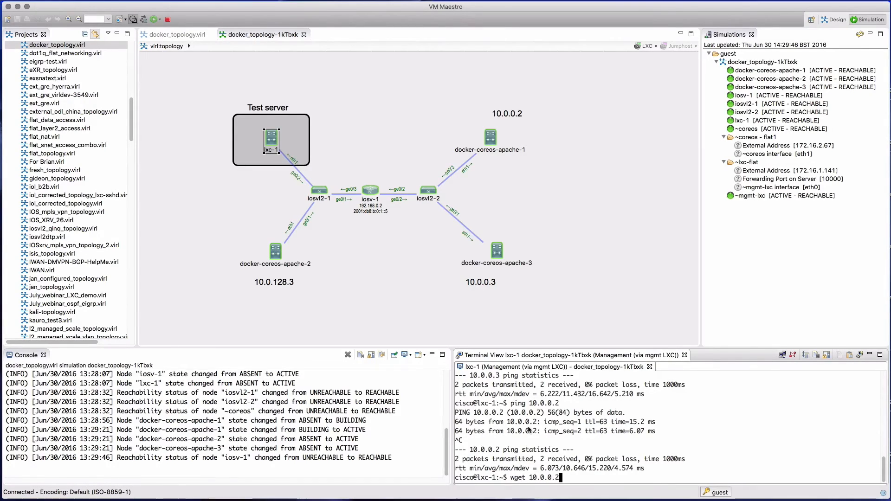
pyautogui.press('Return')
pyautogui.write('cat index.html')
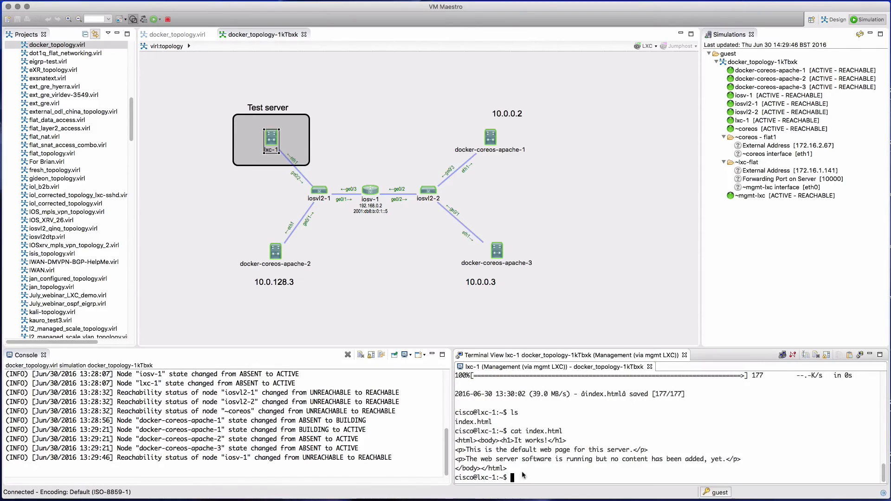
pyautogui.moveTo(432, 228)
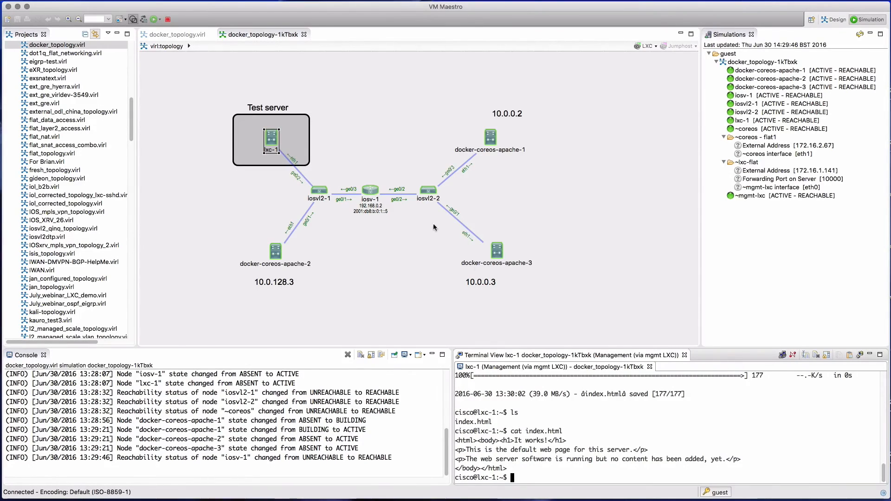
pyautogui.moveTo(283, 160)
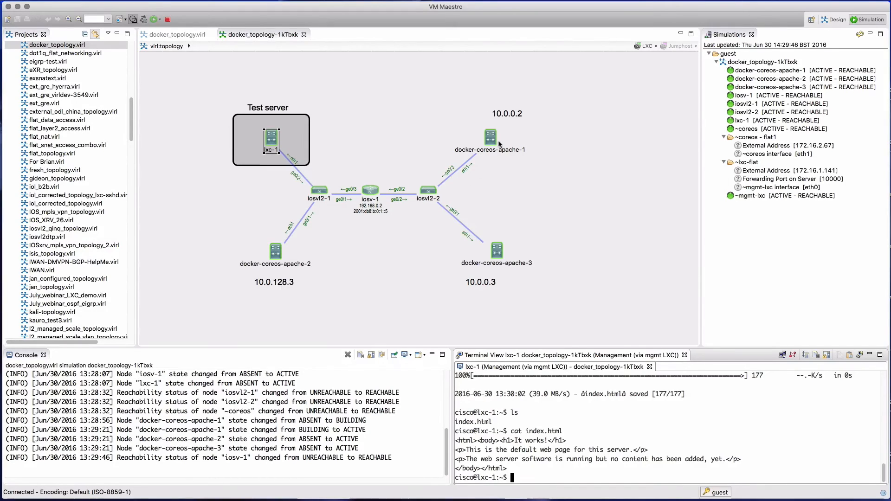
pyautogui.moveTo(550, 423)
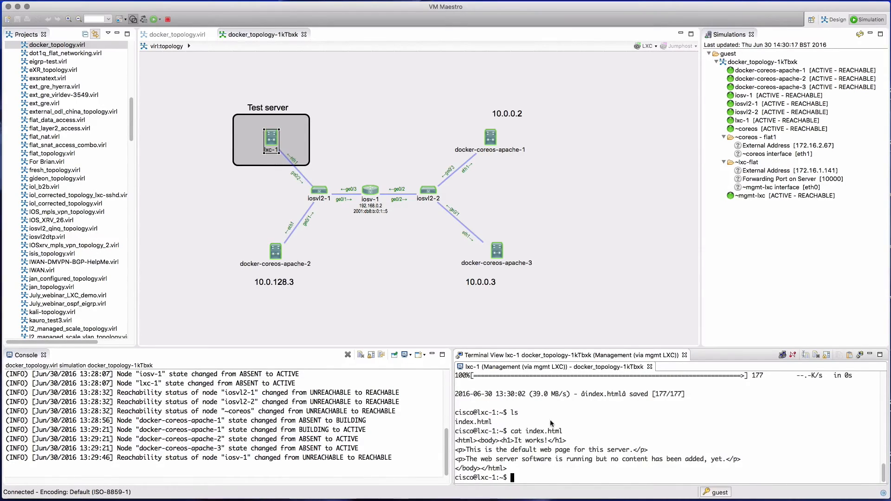
# List files and download the web page from 10.0.128.3 with wget
pyautogui.write('ls')
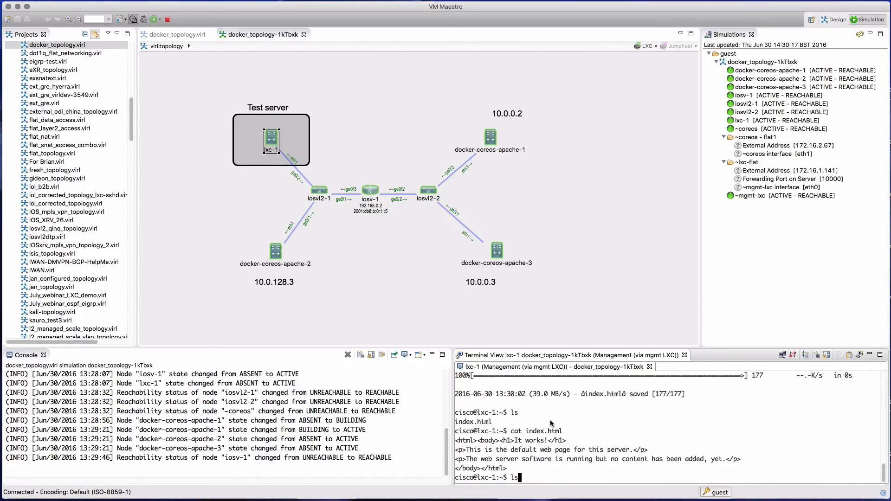
pyautogui.write('wget 10.0.128.3')
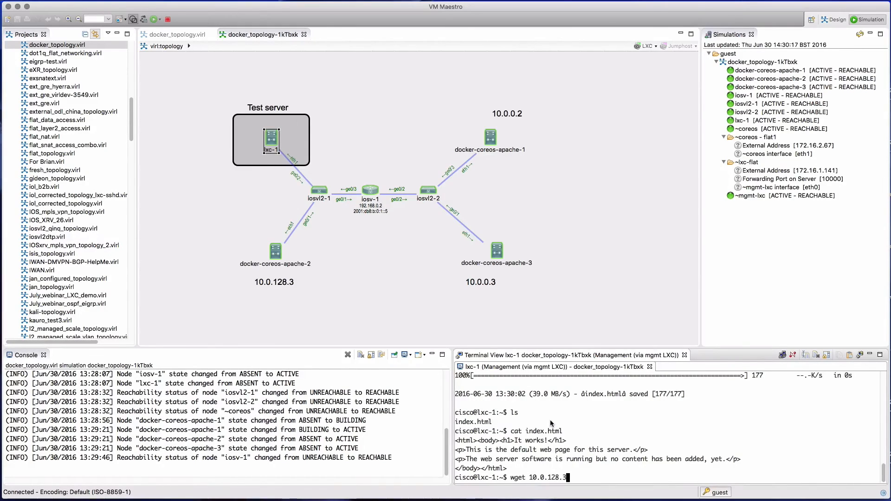
pyautogui.press('Return')
pyautogui.write('cat')
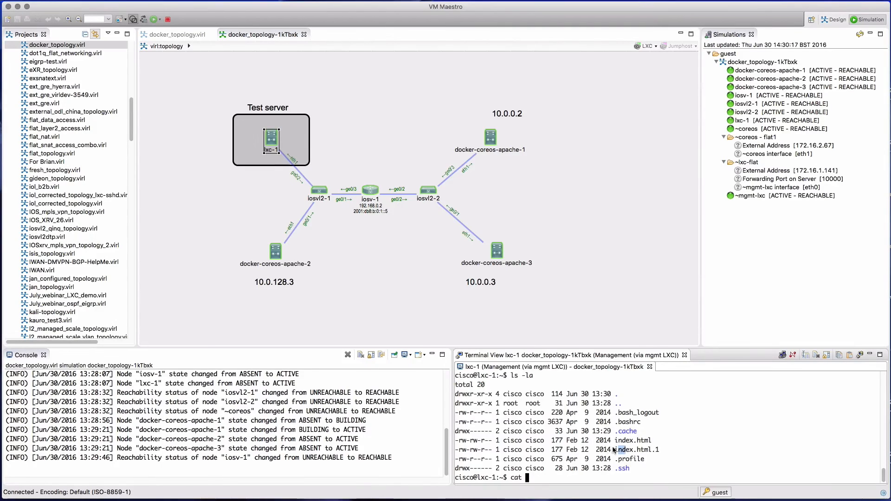
# Display the contents of index.html.1 with cat, pasting the copied file name
pyautogui.rightClick(631, 449)
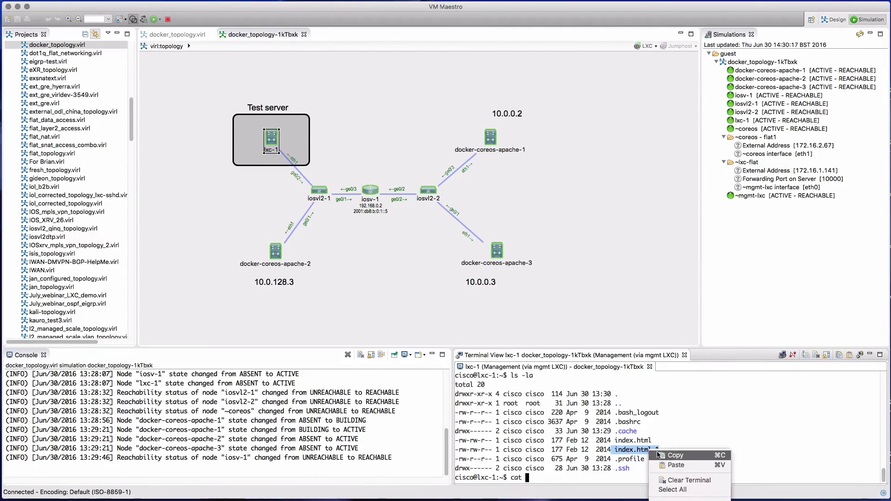
pyautogui.click(675, 465)
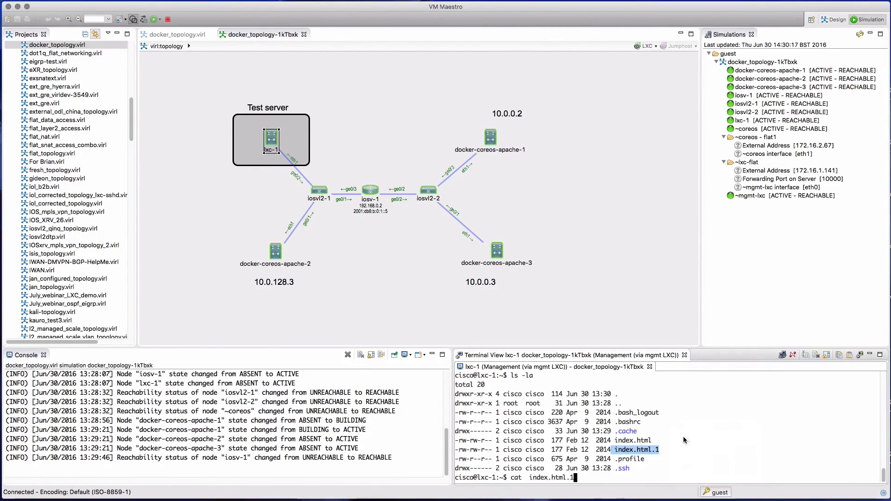
pyautogui.press('Return')
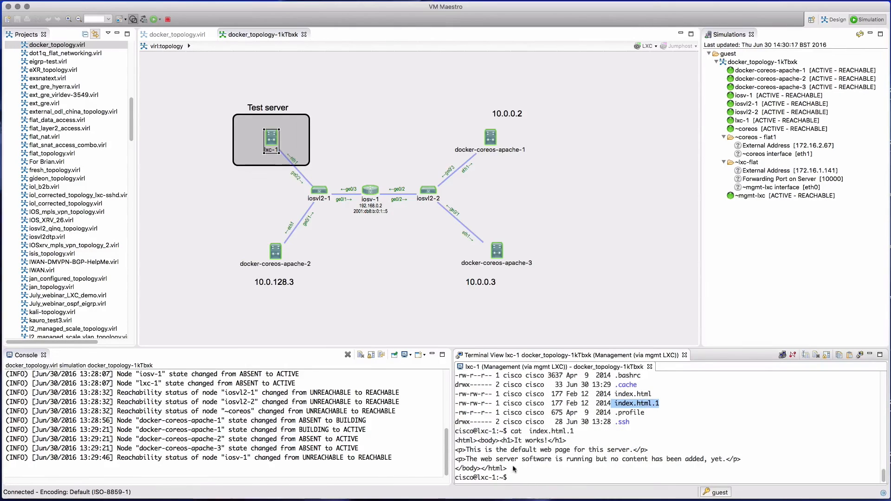
pyautogui.moveTo(594, 16)
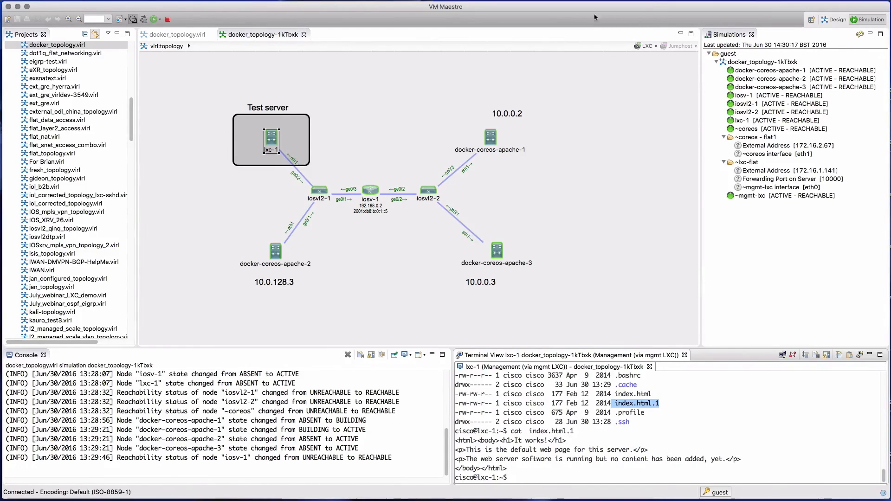